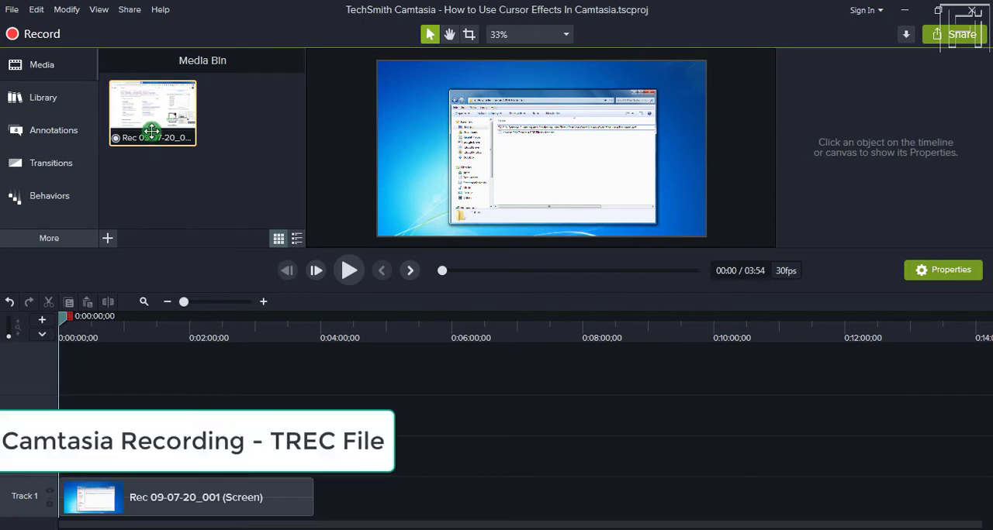
pyautogui.moveTo(154, 138)
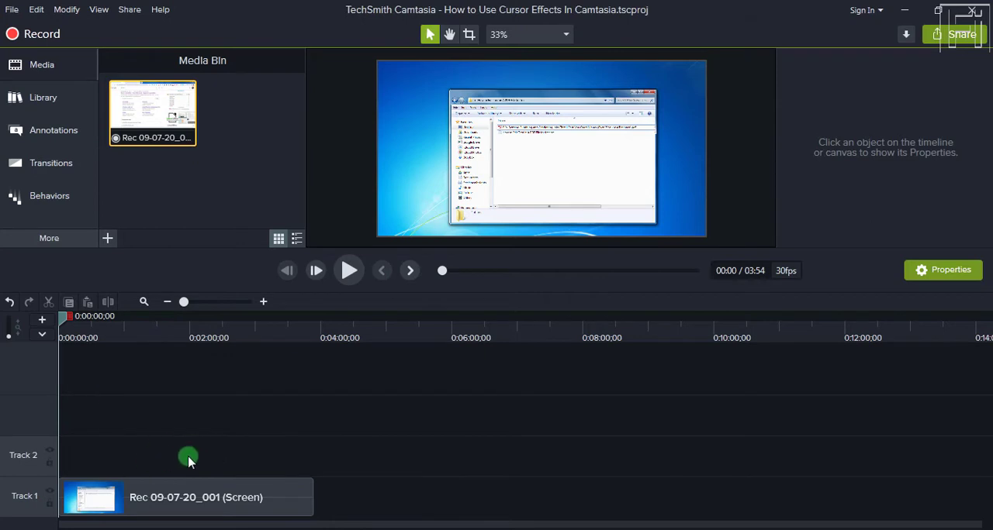
pyautogui.moveTo(254, 172)
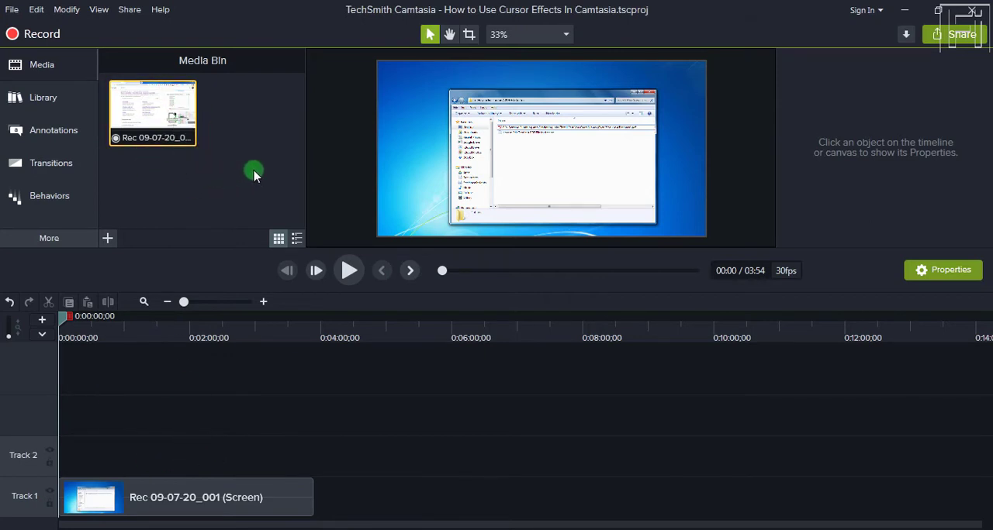
pyautogui.moveTo(220, 169)
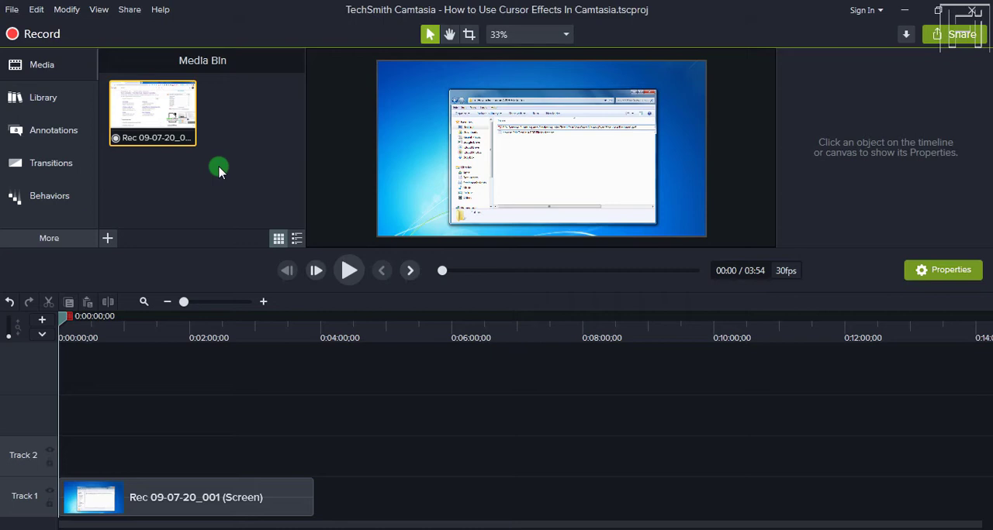
pyautogui.moveTo(146, 137)
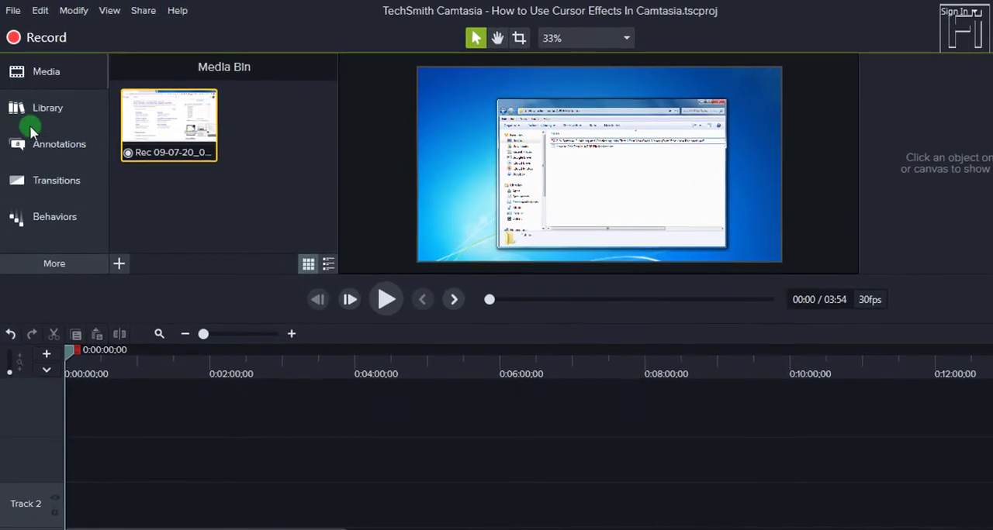
# Step: Show the Cursor Effects collection from the More tools list
pyautogui.click(55, 263)
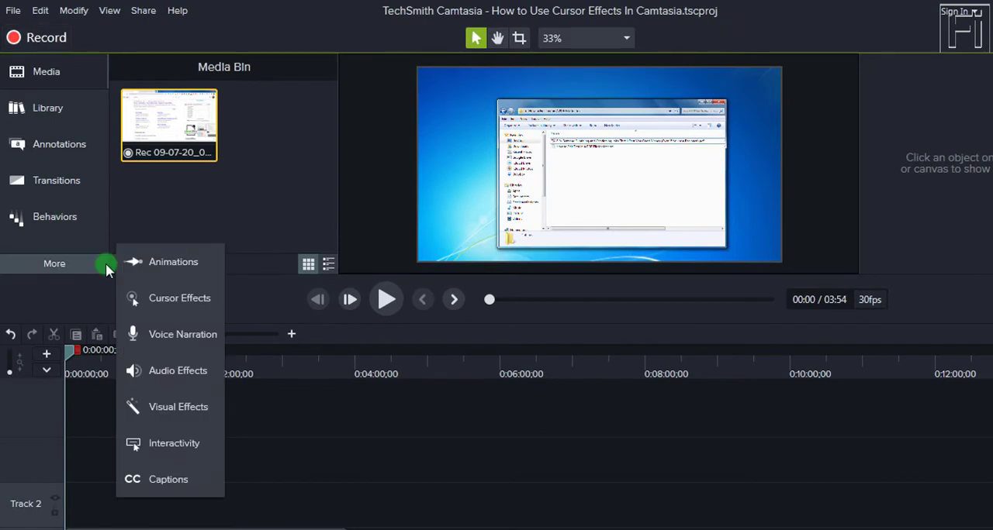
pyautogui.moveTo(161, 297)
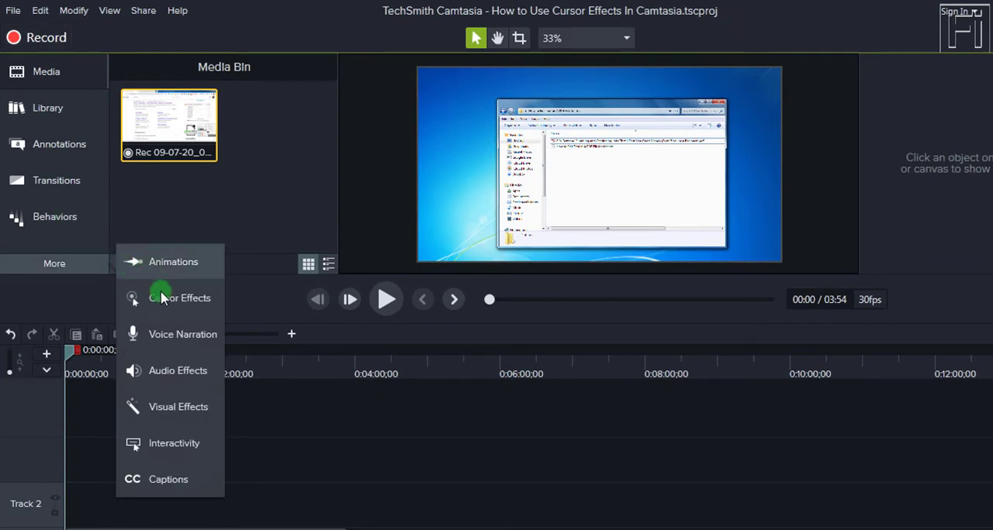
pyautogui.moveTo(179, 298)
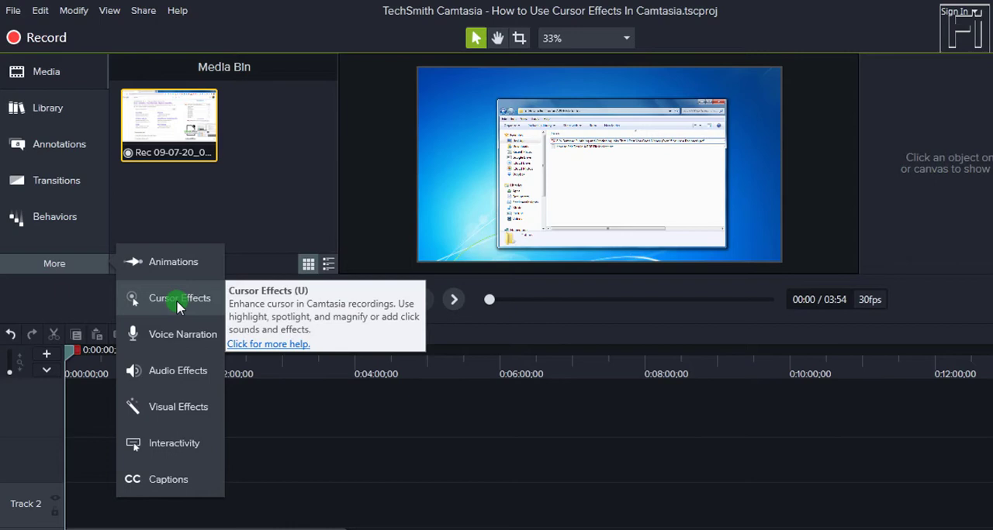
pyautogui.moveTo(173, 444)
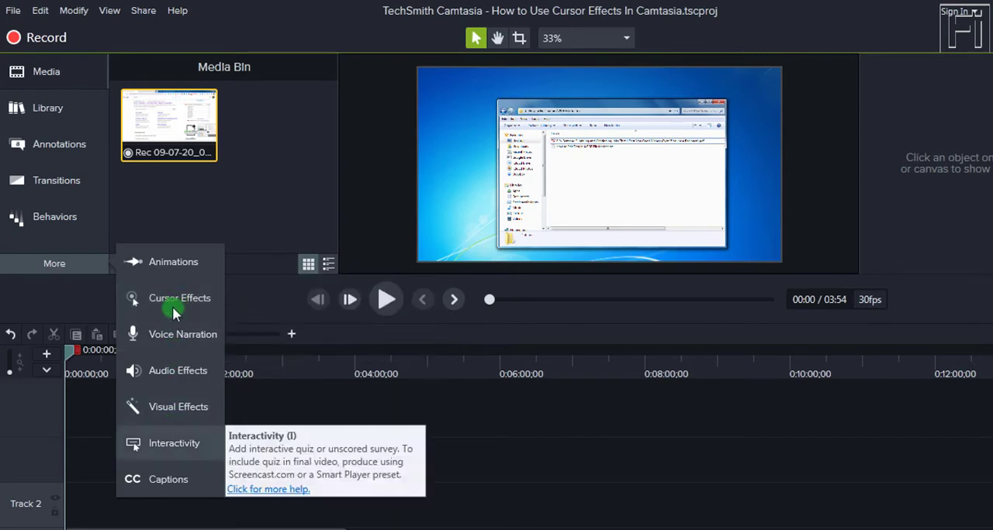
pyautogui.moveTo(180, 298)
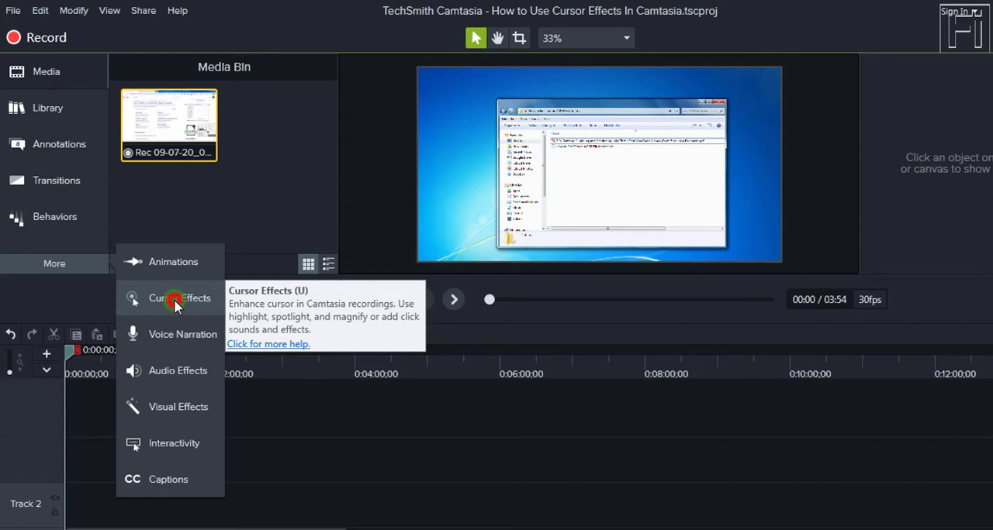
pyautogui.click(178, 298)
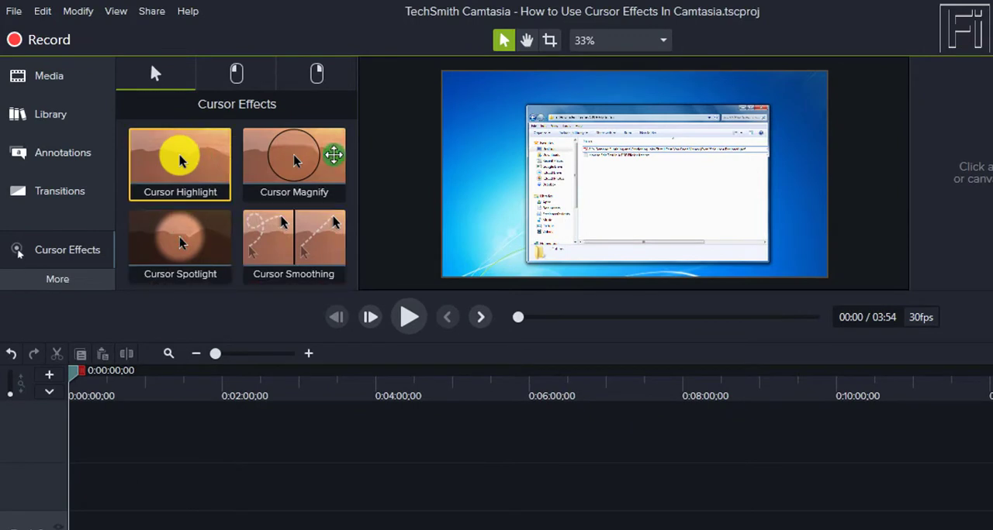
pyautogui.moveTo(194, 172)
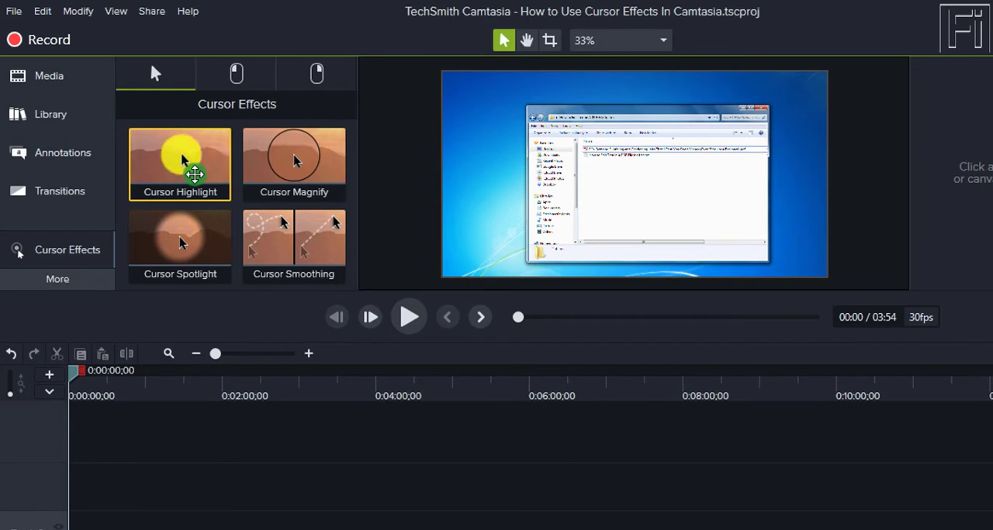
pyautogui.moveTo(183, 163)
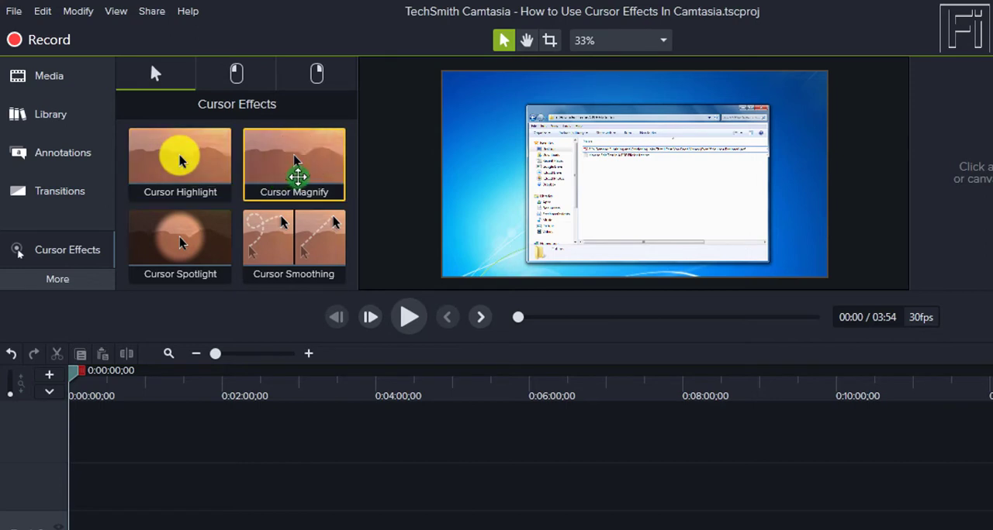
pyautogui.moveTo(295, 160)
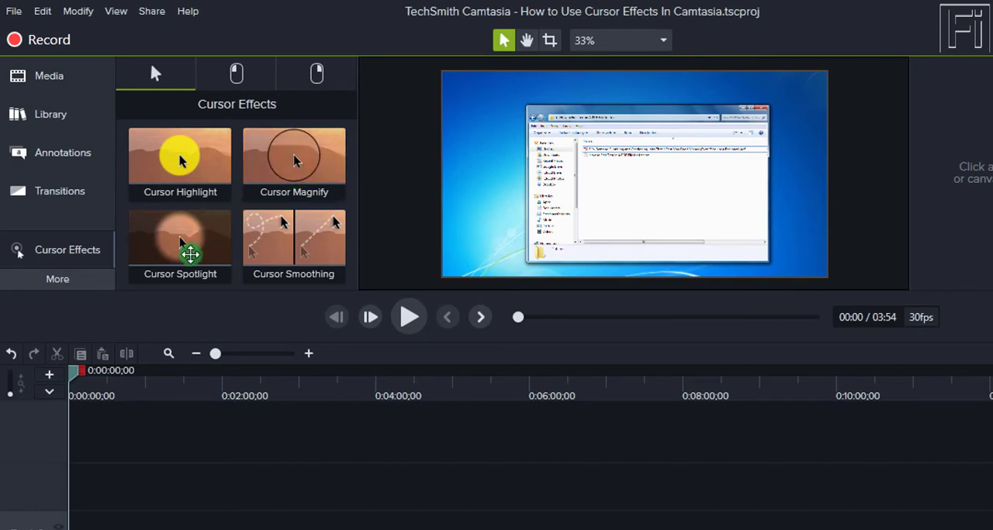
pyautogui.click(180, 245)
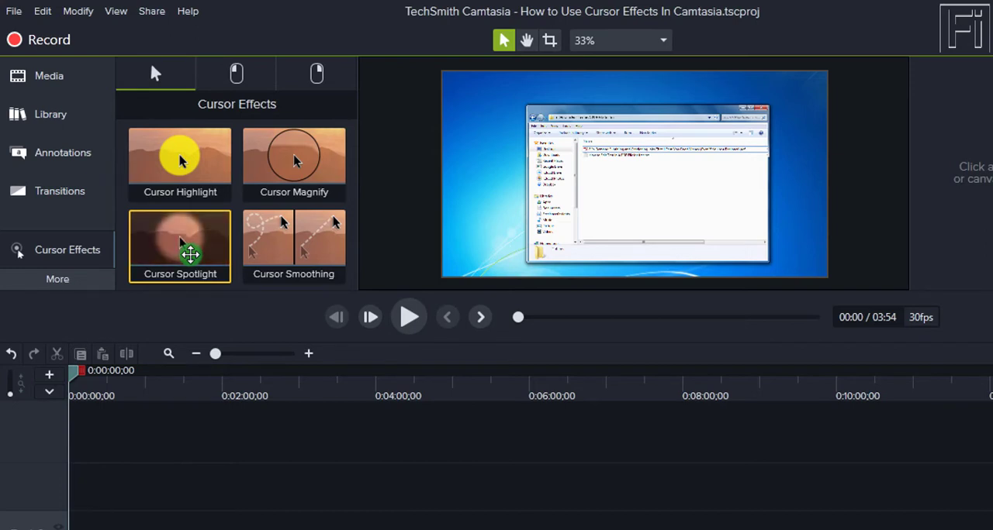
pyautogui.click(293, 245)
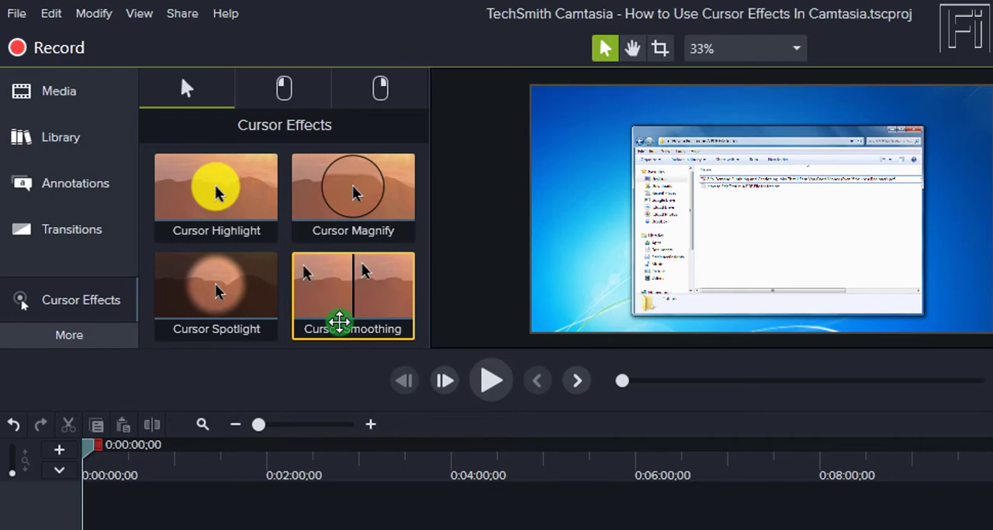
pyautogui.moveTo(363, 308)
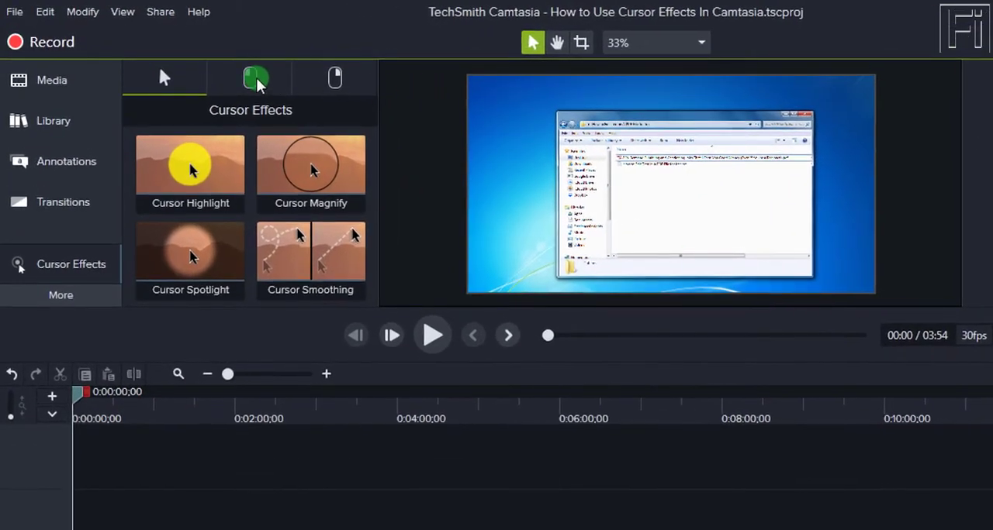
pyautogui.click(257, 78)
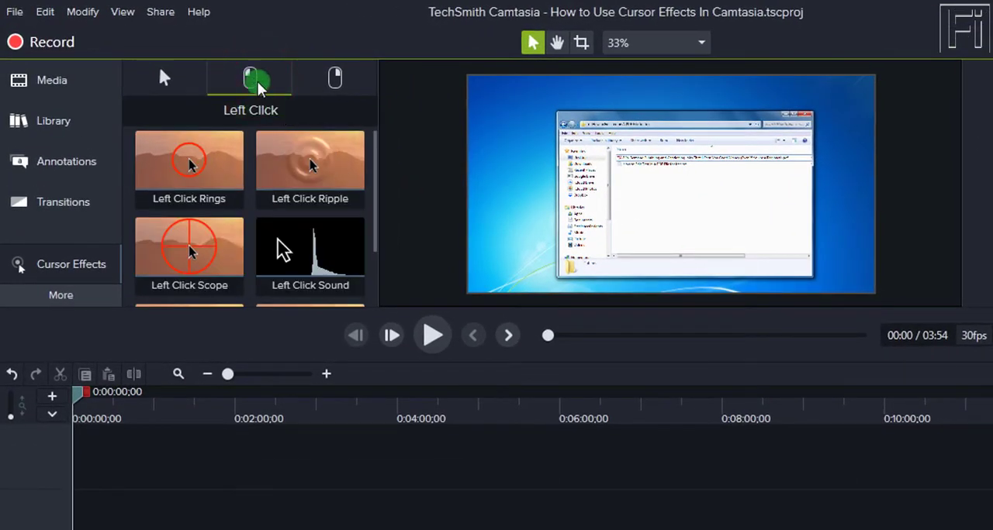
pyautogui.click(190, 166)
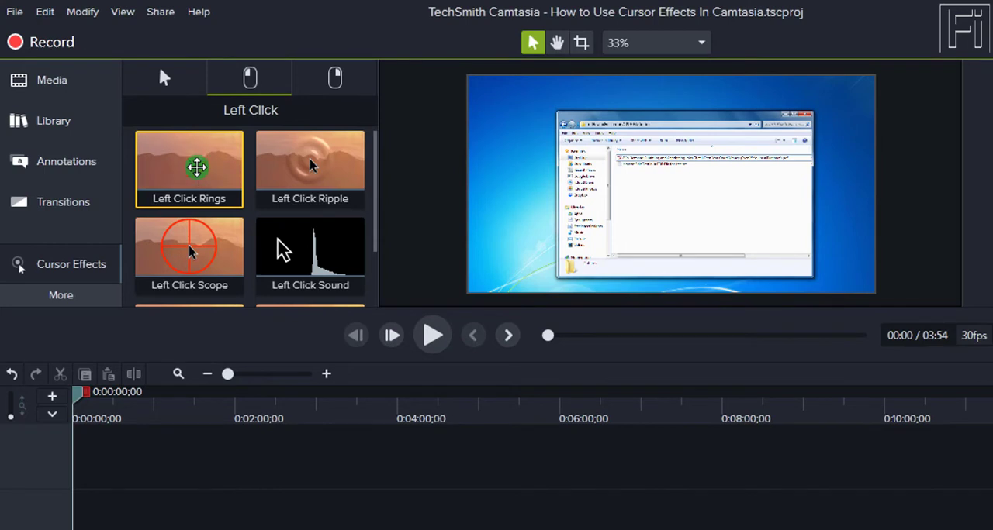
pyautogui.click(190, 251)
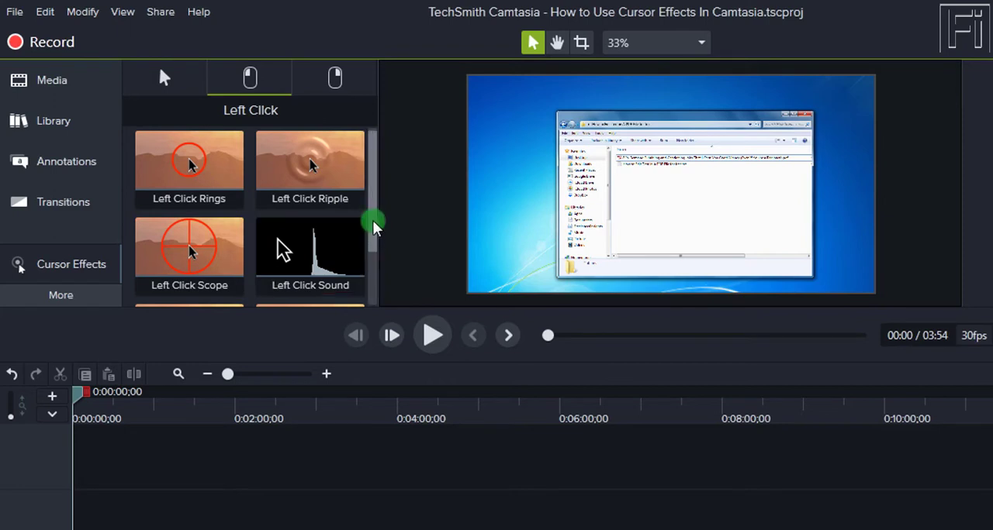
pyautogui.scroll(-3)
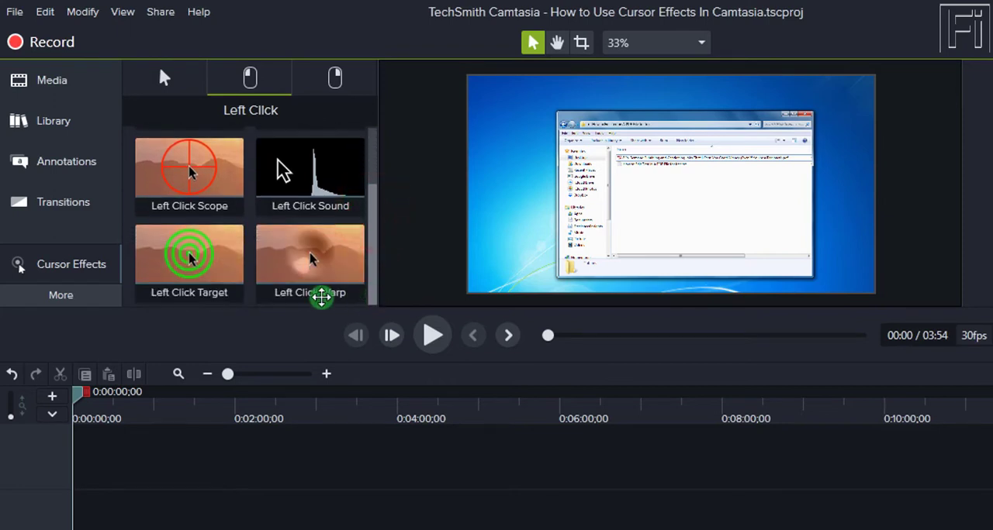
pyautogui.click(311, 260)
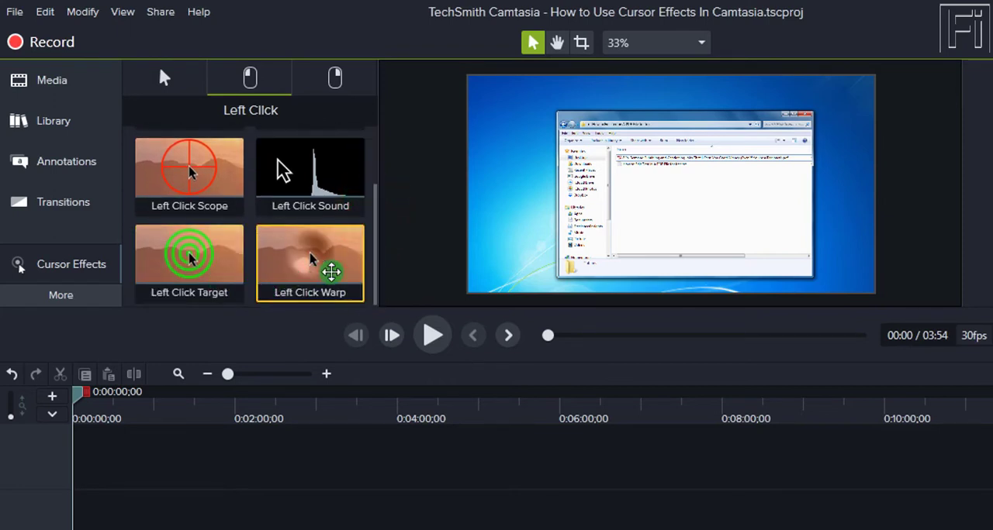
pyautogui.click(310, 177)
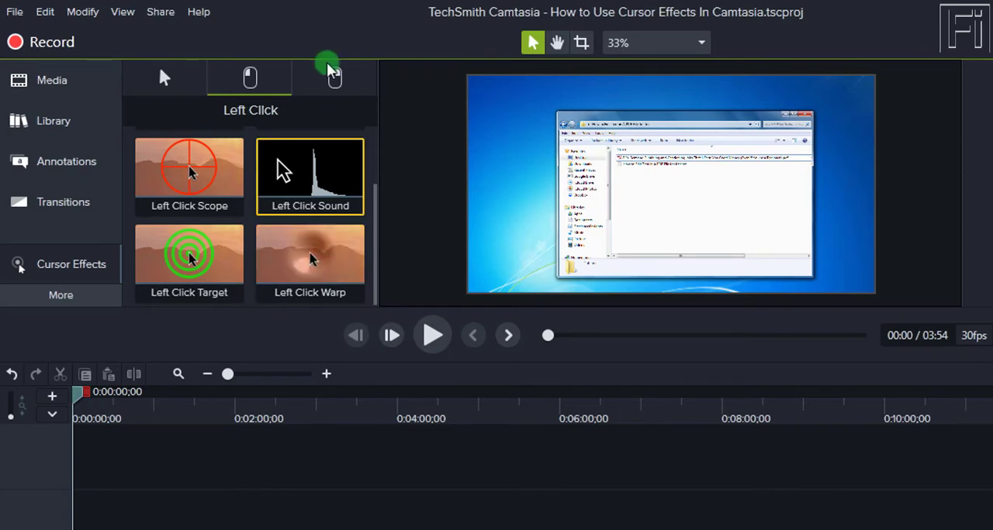
pyautogui.click(334, 78)
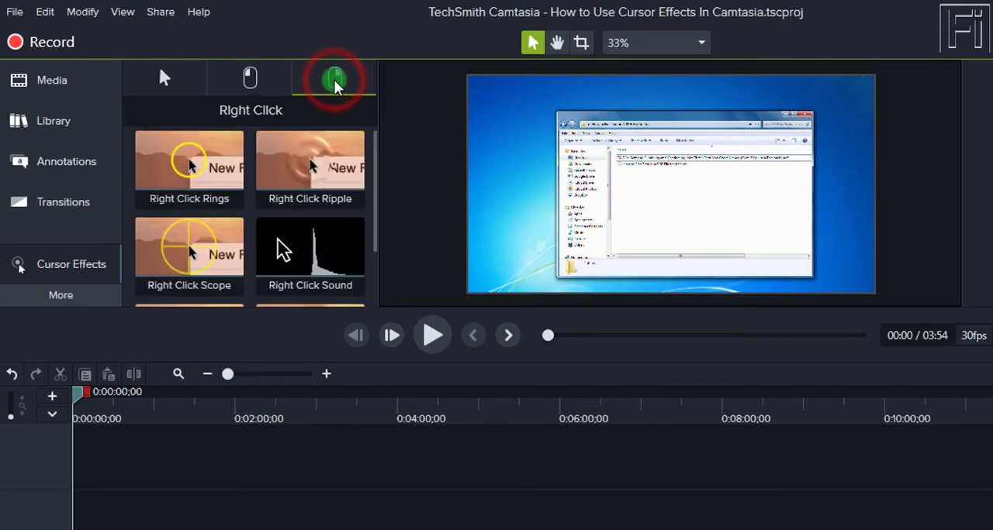
pyautogui.click(190, 169)
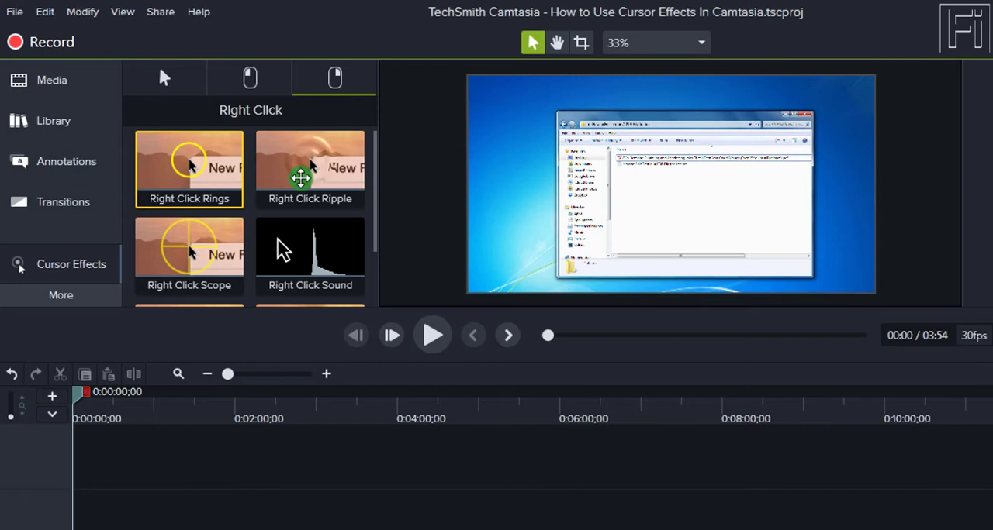
pyautogui.moveTo(190, 256)
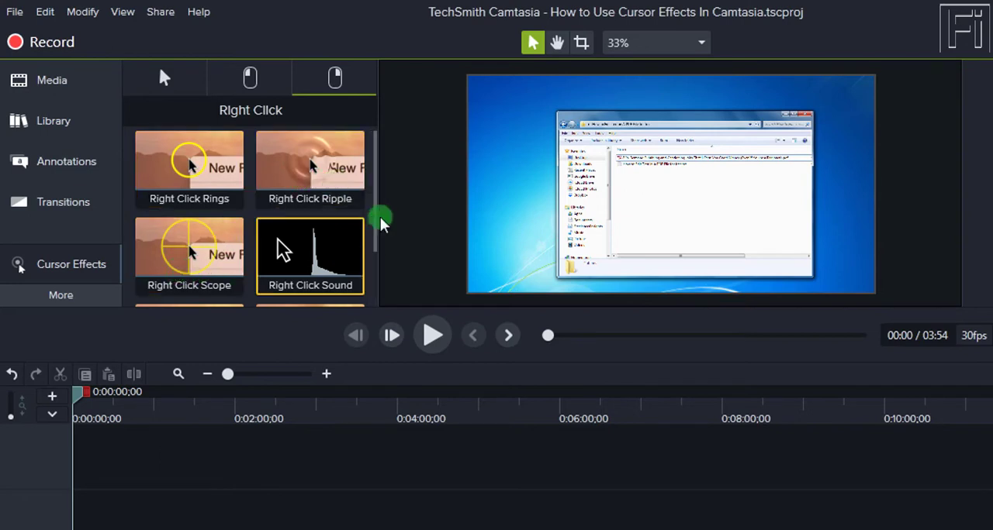
pyautogui.scroll(-3)
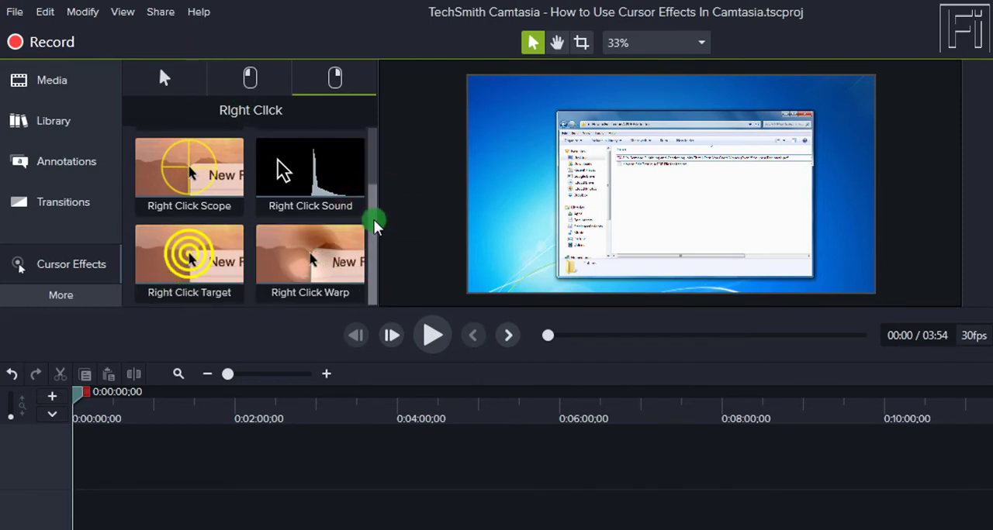
pyautogui.click(165, 77)
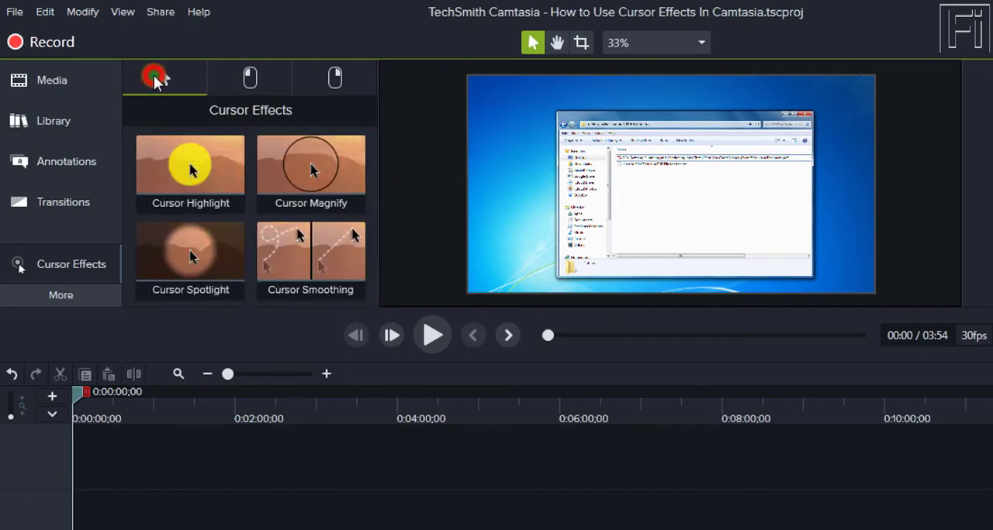
pyautogui.click(189, 171)
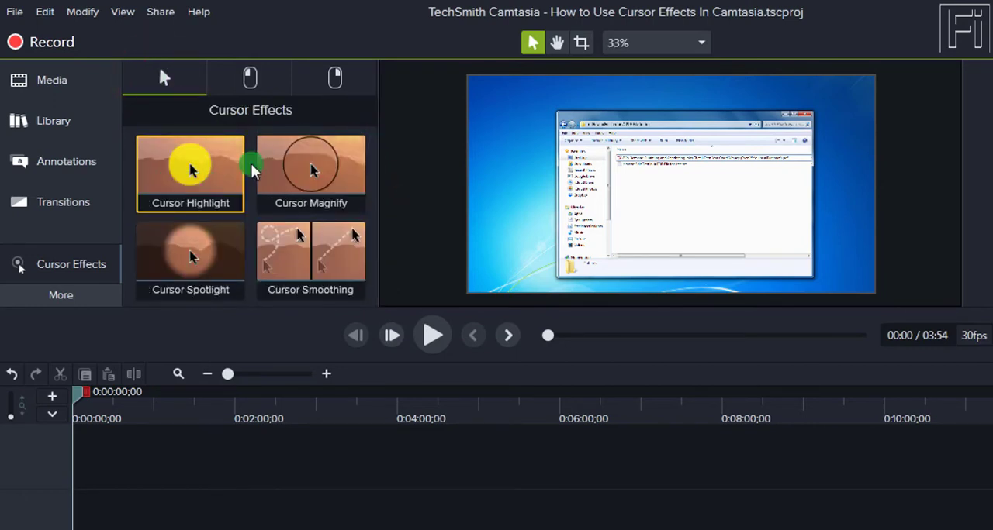
pyautogui.click(250, 77)
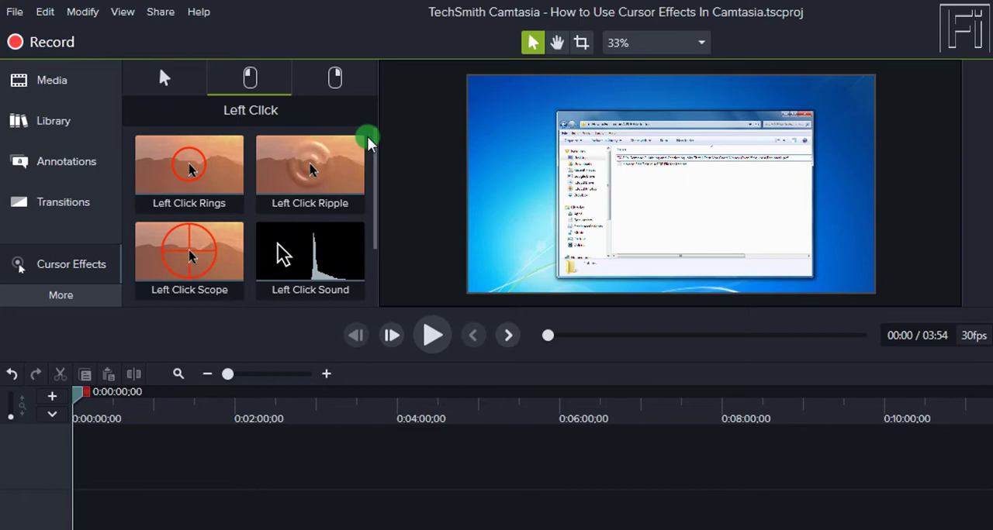
pyautogui.click(189, 171)
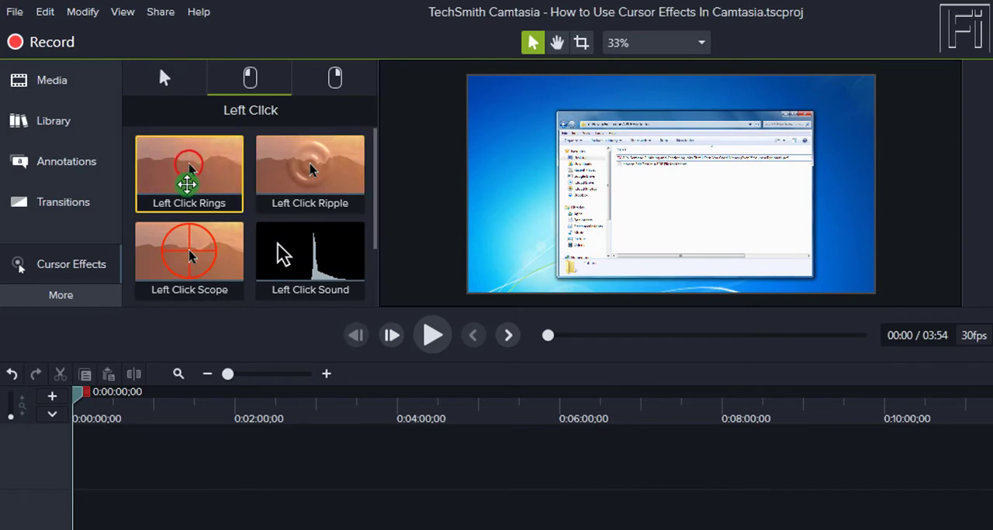
pyautogui.click(310, 261)
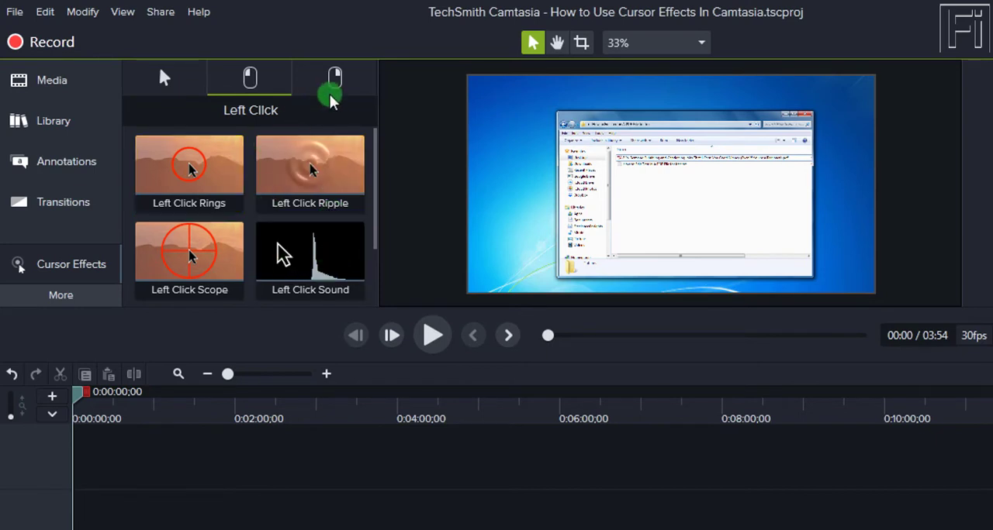
pyautogui.click(335, 78)
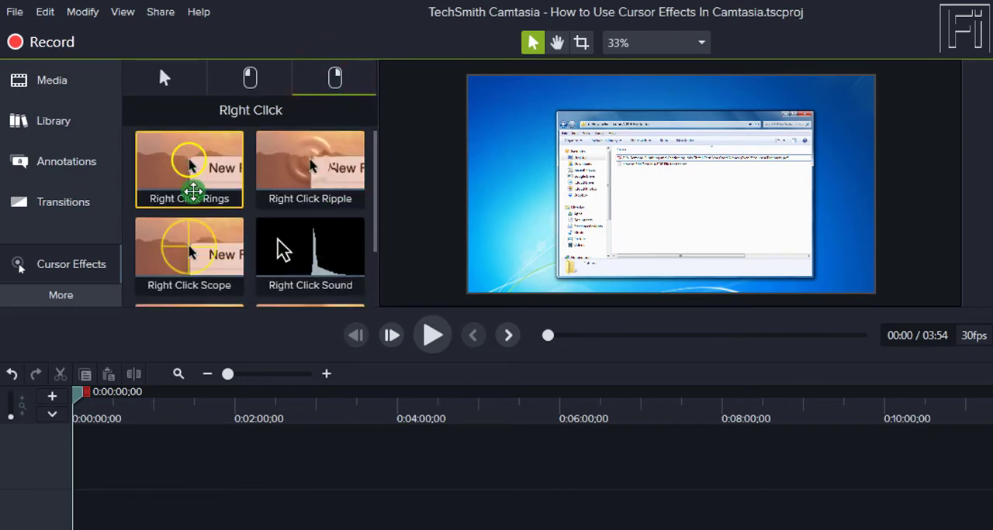
pyautogui.click(310, 256)
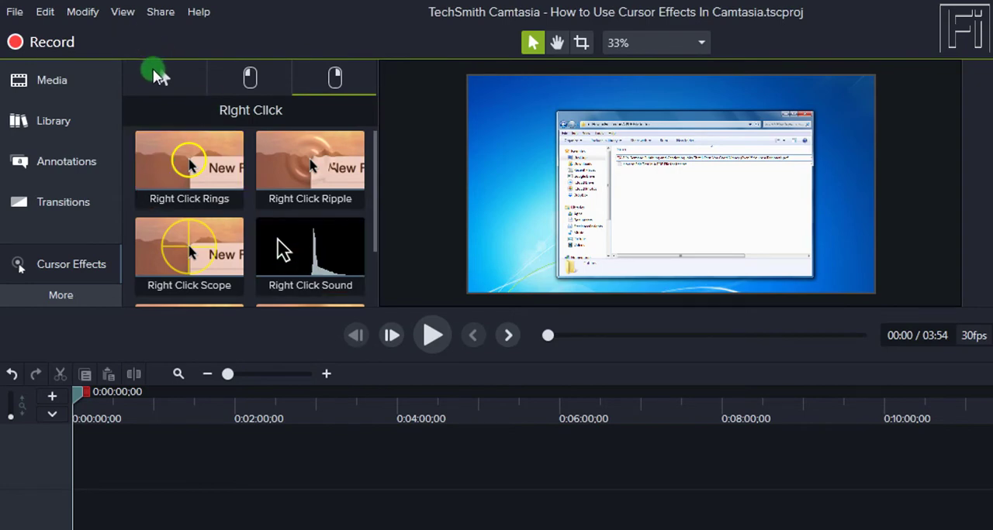
pyautogui.click(152, 78)
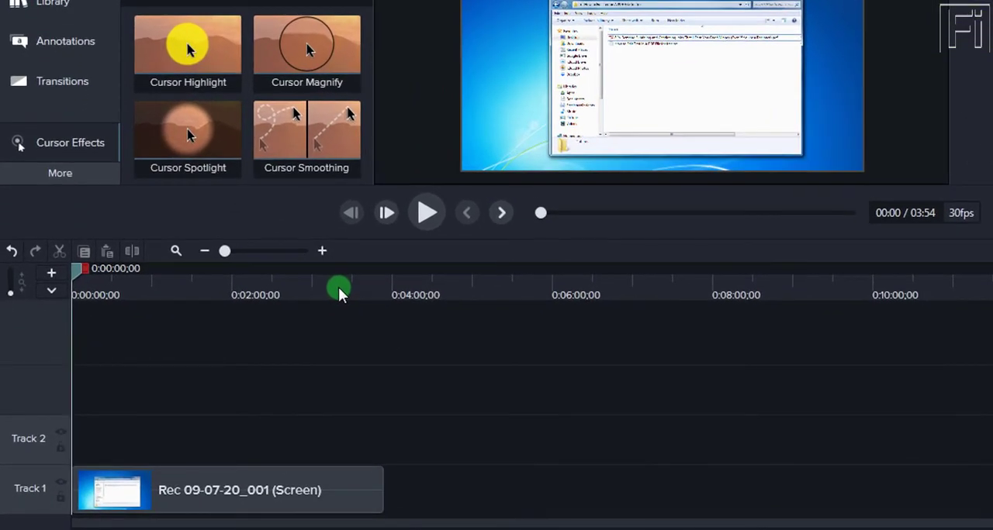
pyautogui.moveTo(339, 279); pyautogui.dragTo(81, 279)
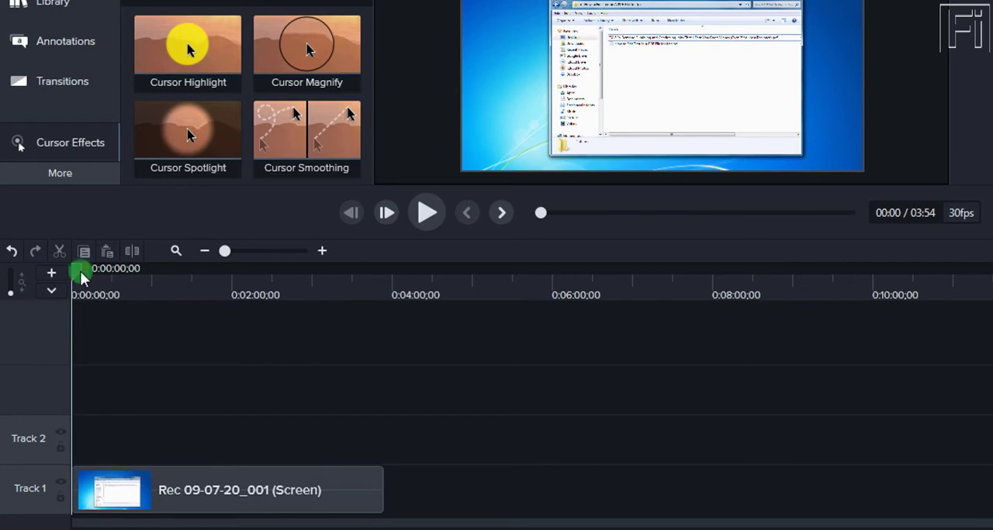
pyautogui.moveTo(84, 277); pyautogui.dragTo(189, 276)
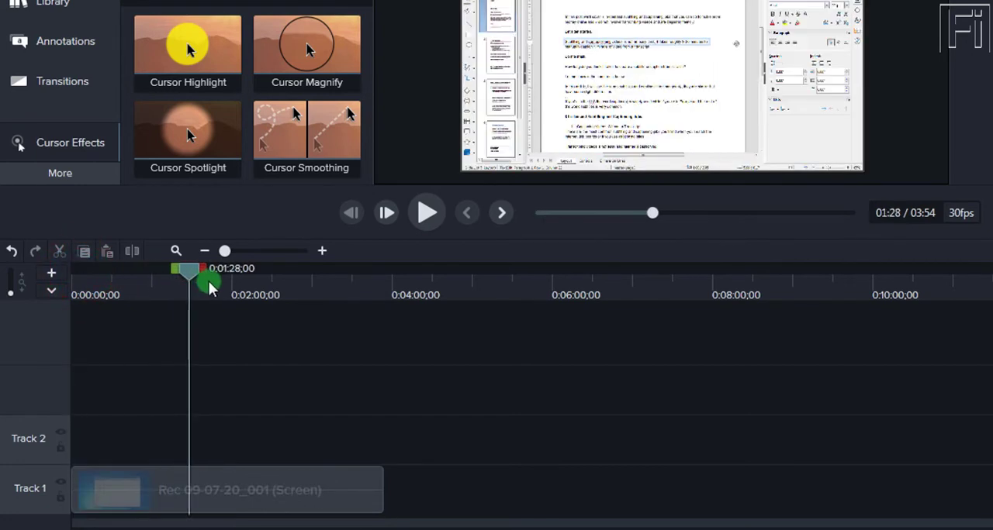
pyautogui.moveTo(210, 283); pyautogui.dragTo(179, 269)
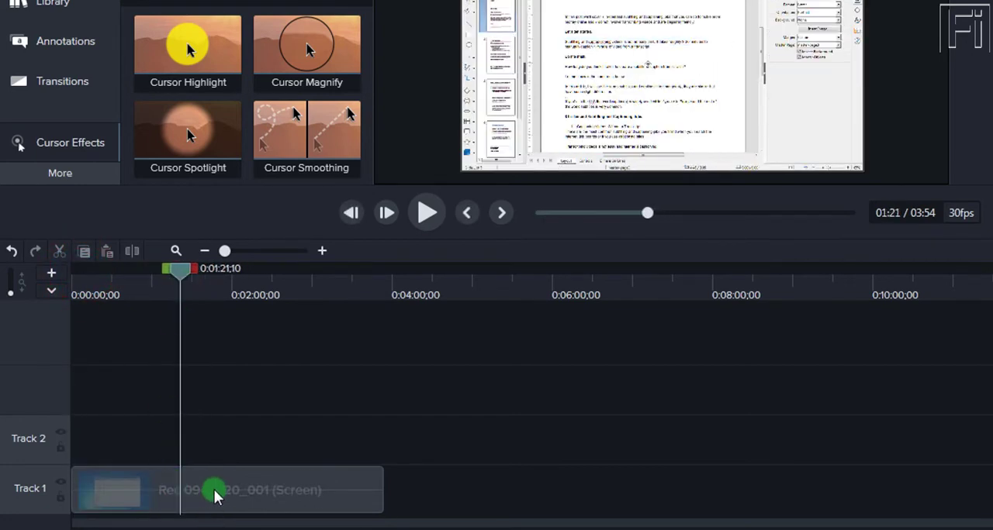
pyautogui.click(225, 491)
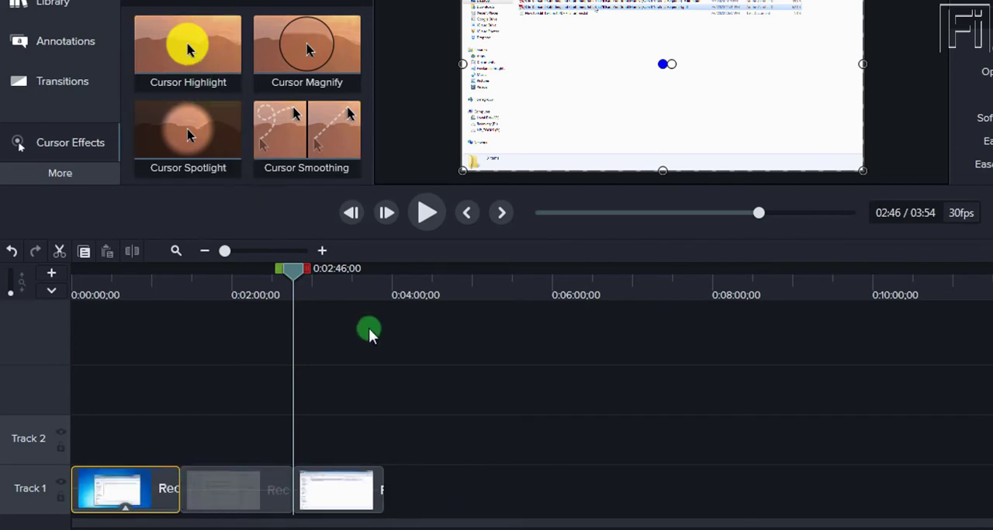
pyautogui.moveTo(452, 456)
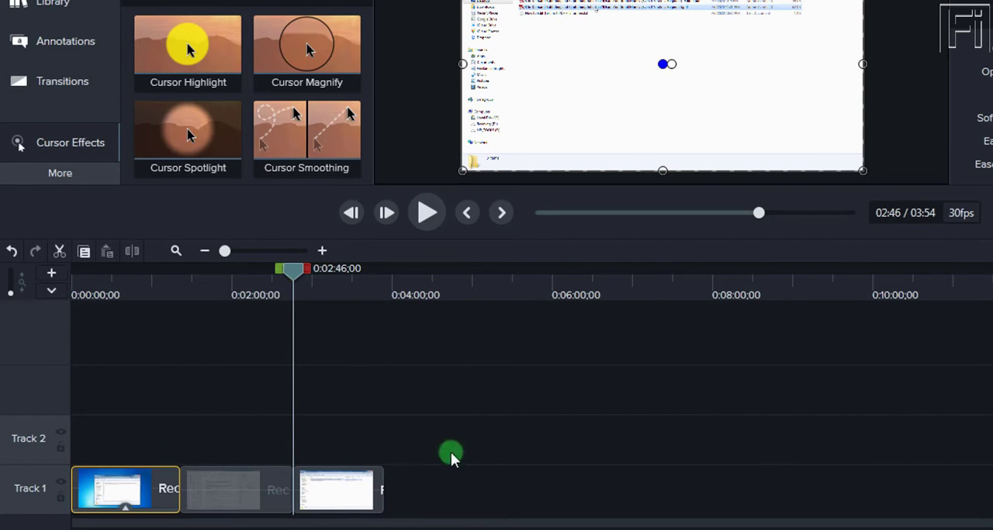
pyautogui.moveTo(332, 438)
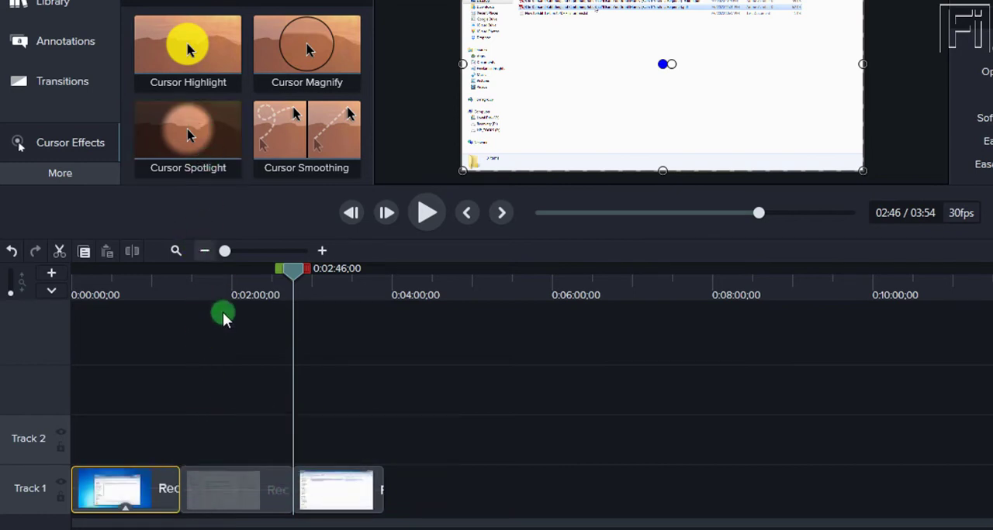
pyautogui.moveTo(194, 499)
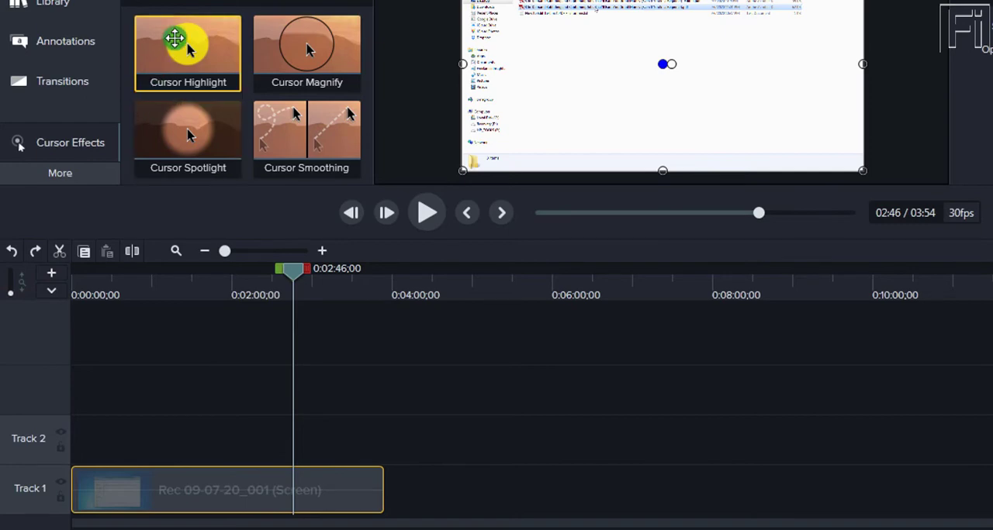
# Step: Apply a Cursor Highlight to the recording clip and recolor it green
pyautogui.moveTo(188, 50); pyautogui.dragTo(167, 473)
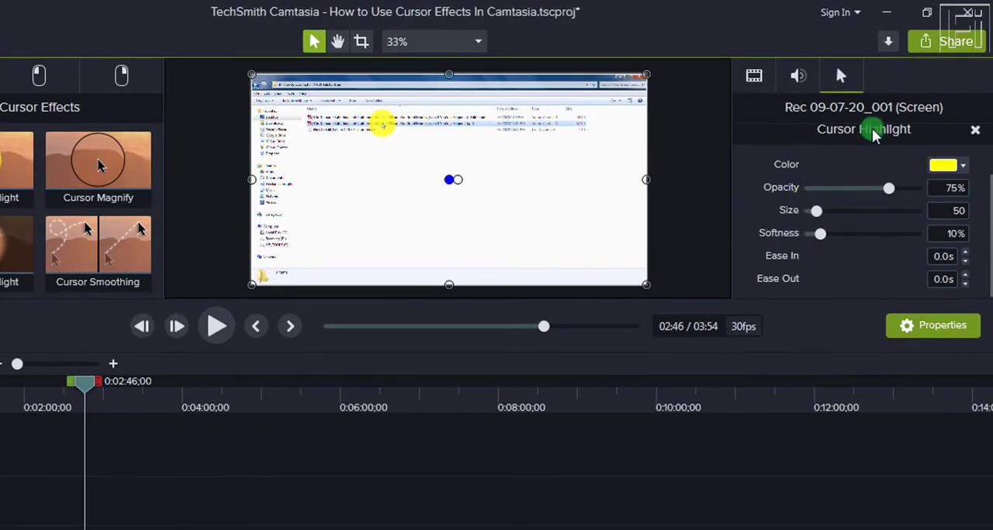
pyautogui.moveTo(754, 74)
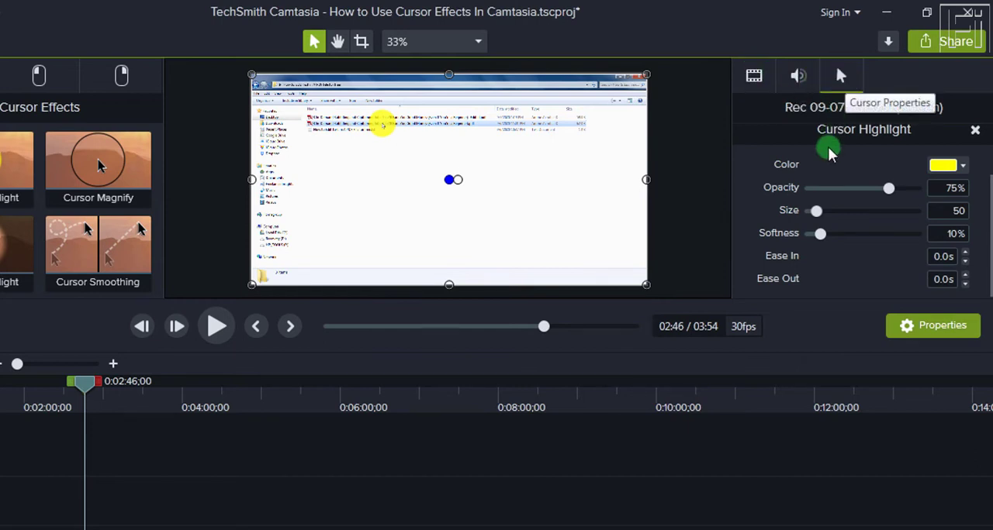
pyautogui.scroll(-3)
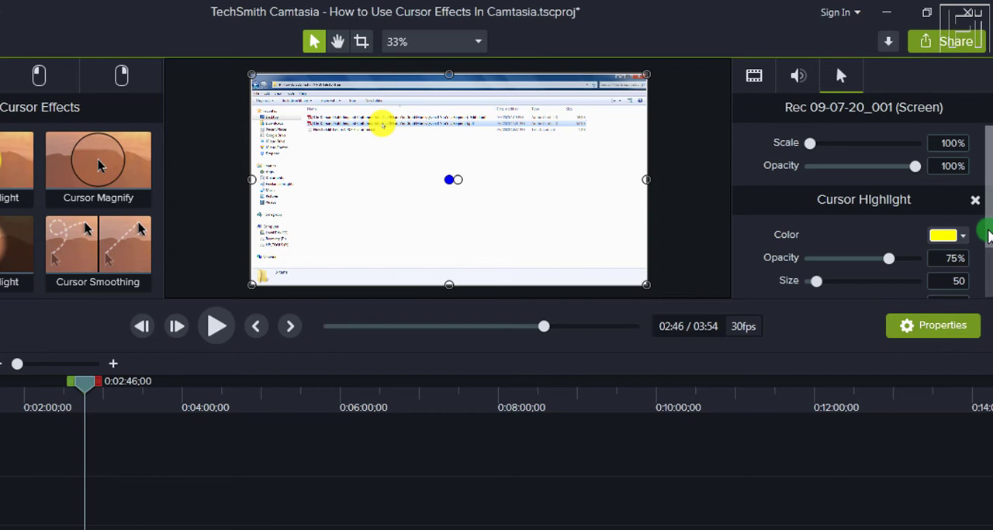
pyautogui.scroll(-3)
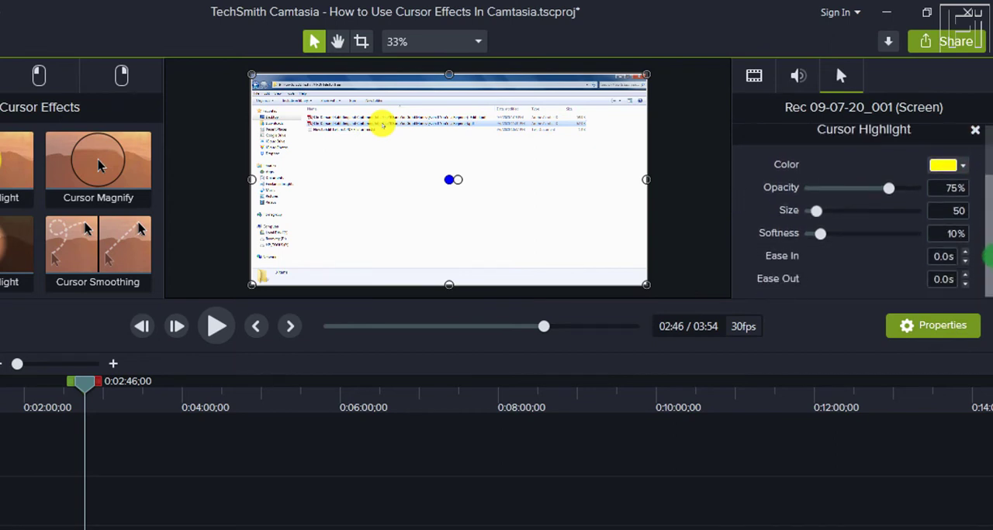
pyautogui.click(943, 164)
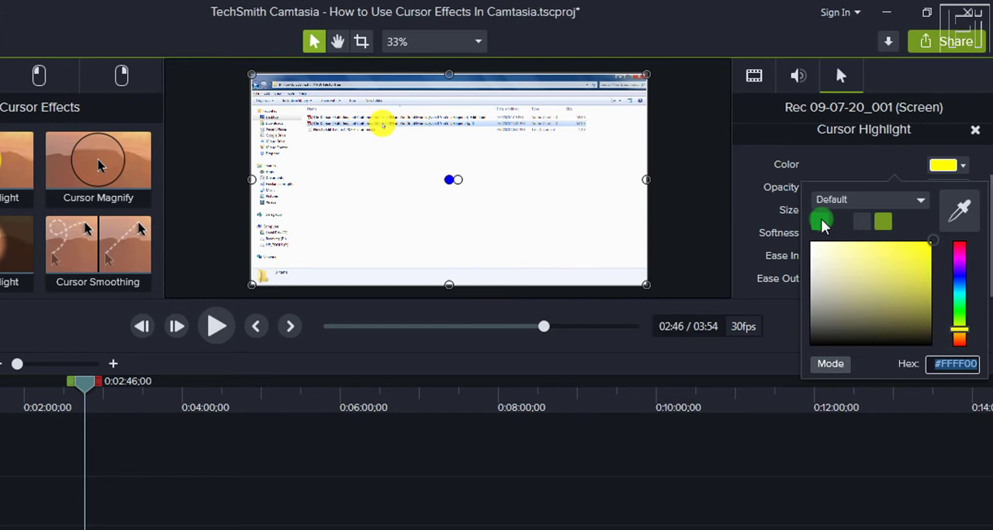
pyautogui.click(881, 221)
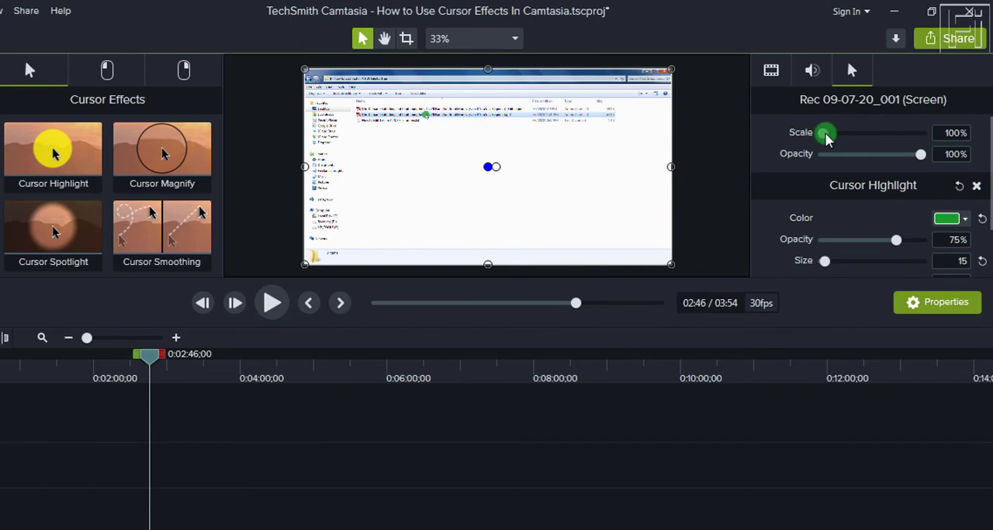
# Step: Scale the recorded cursor up to 500% and check the Softness value
pyautogui.moveTo(825, 133); pyautogui.dragTo(884, 134)
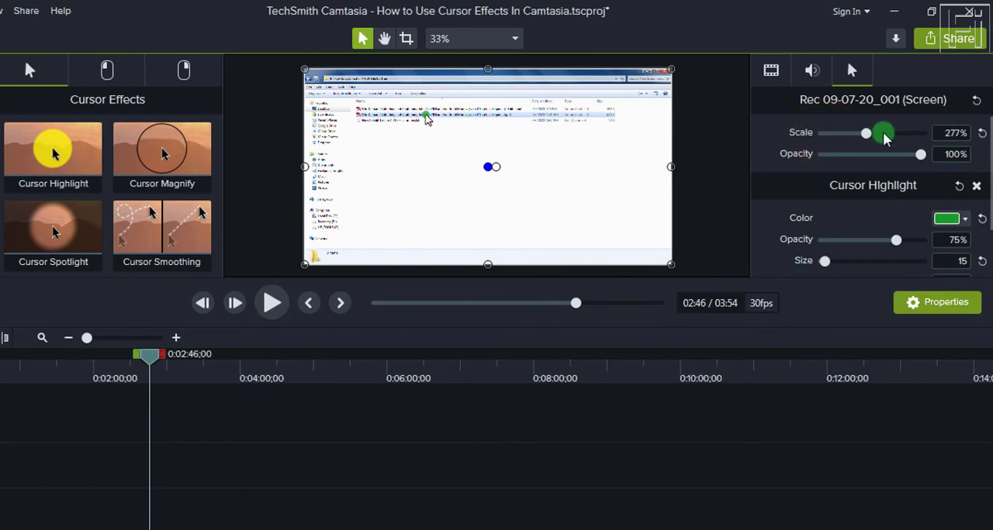
pyautogui.moveTo(883, 133); pyautogui.dragTo(943, 134)
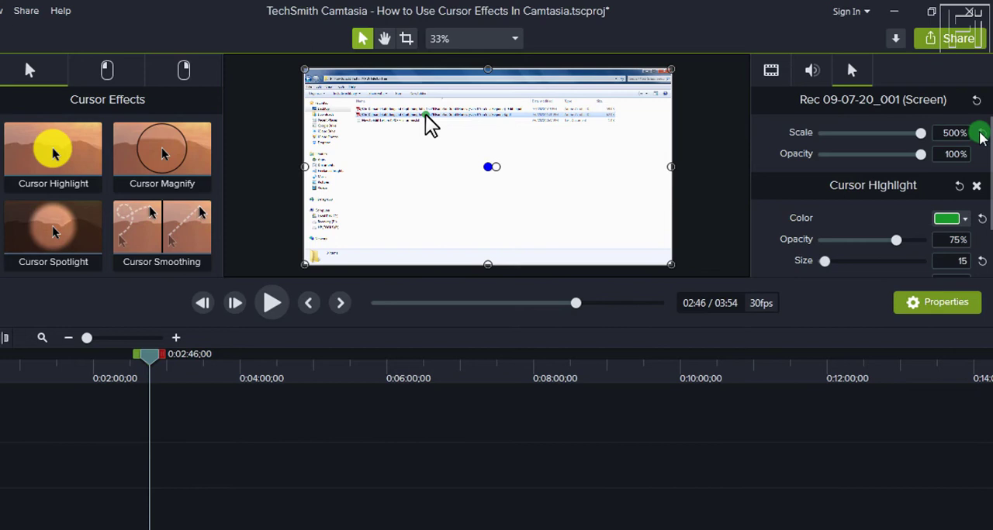
pyautogui.moveTo(922, 133); pyautogui.dragTo(823, 134)
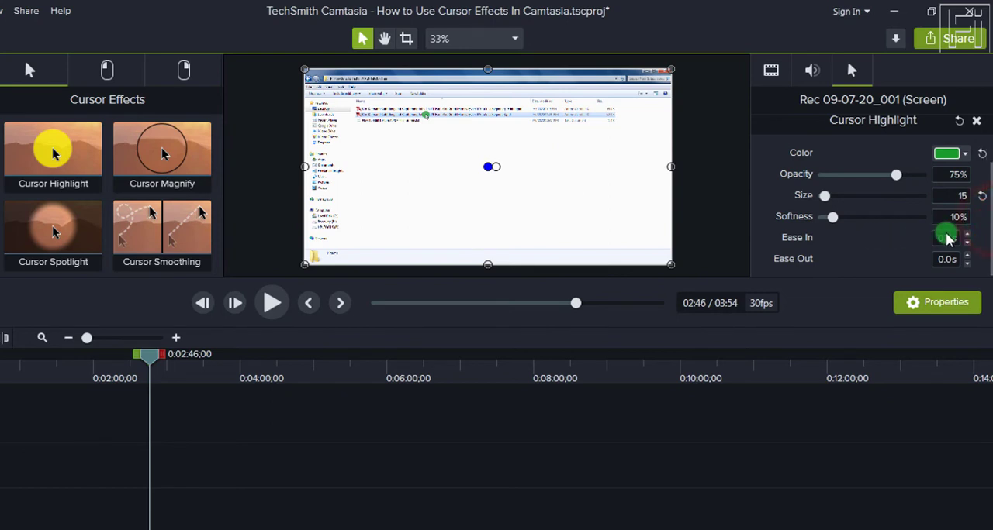
pyautogui.click(947, 238)
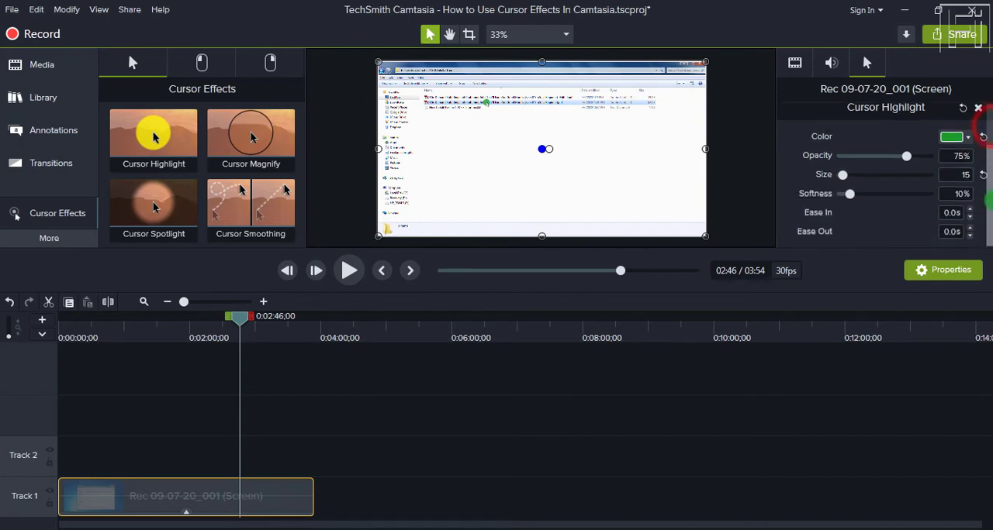
# Step: Apply Left Click Rings to the clip and bring up their colour choices for red
pyautogui.click(202, 62)
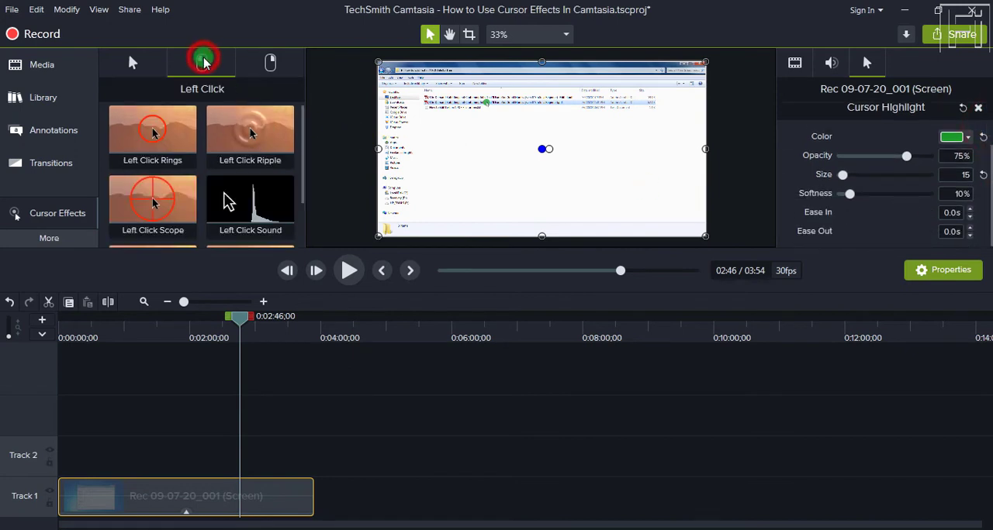
pyautogui.moveTo(152, 132); pyautogui.dragTo(155, 481)
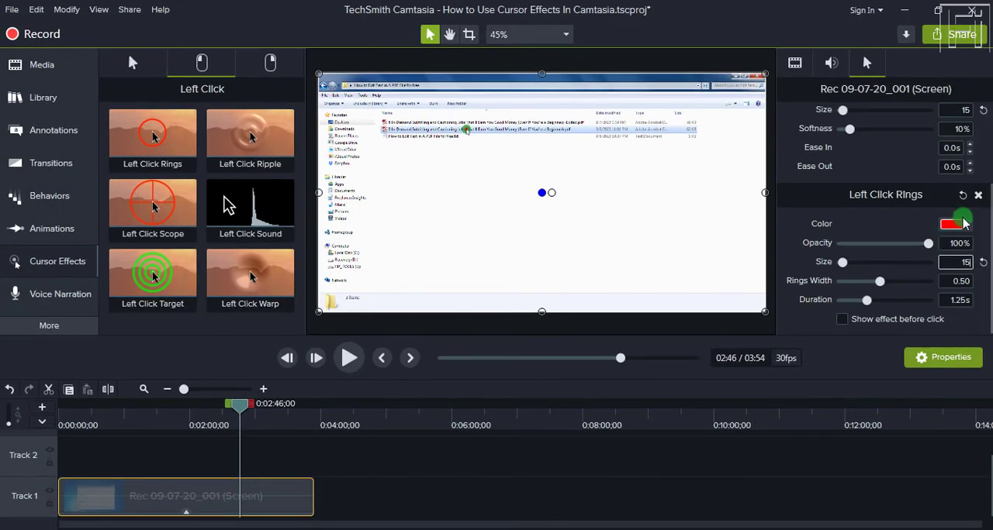
pyautogui.click(954, 224)
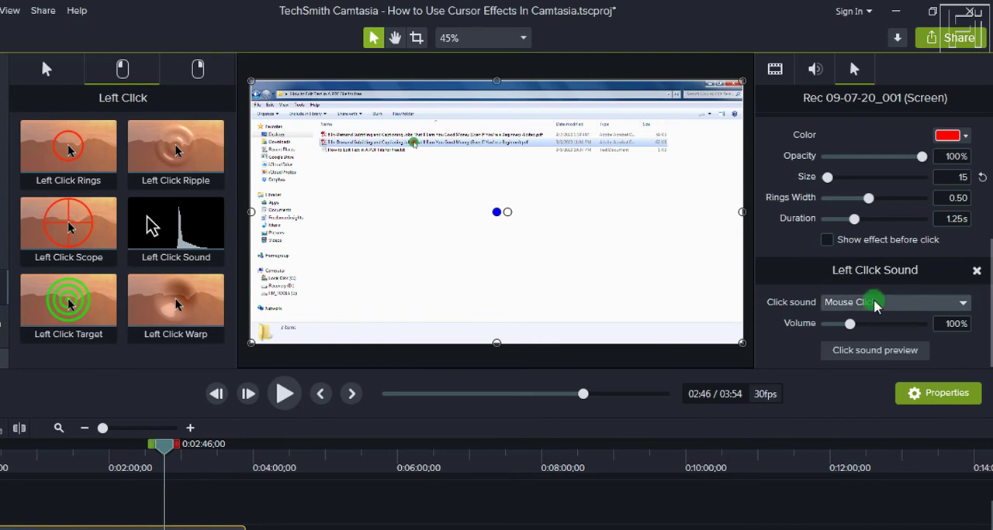
# Step: Keep Mouse Click as the left-click sound at 100% volume and preview it
pyautogui.click(891, 303)
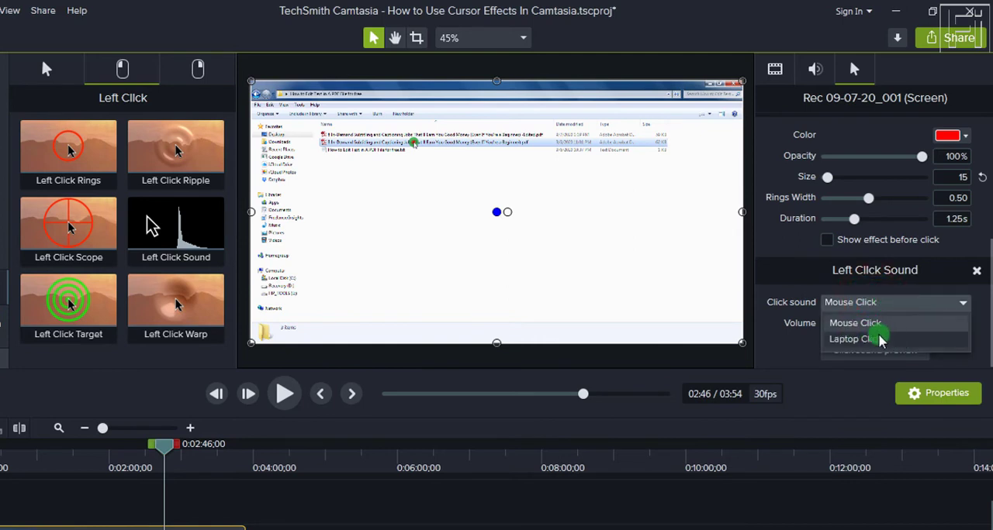
pyautogui.click(854, 323)
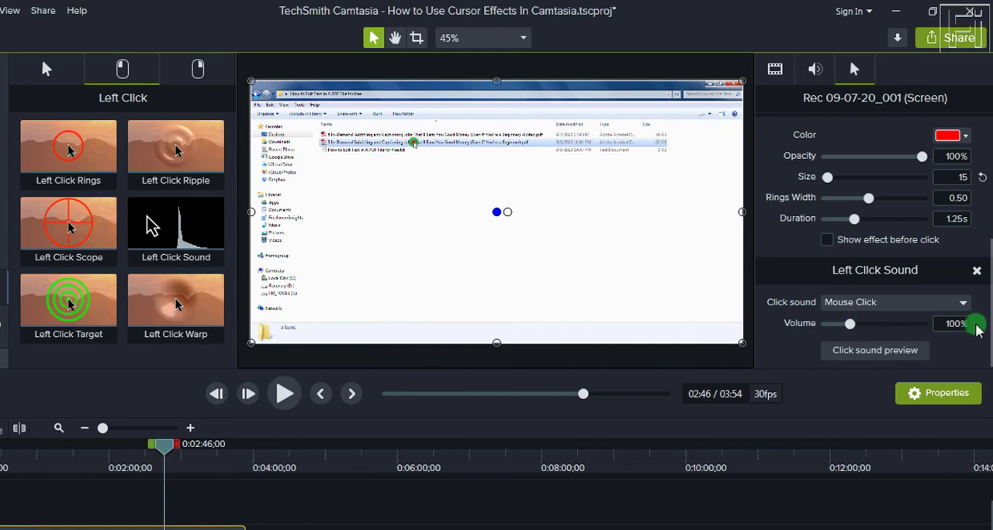
pyautogui.moveTo(804, 434)
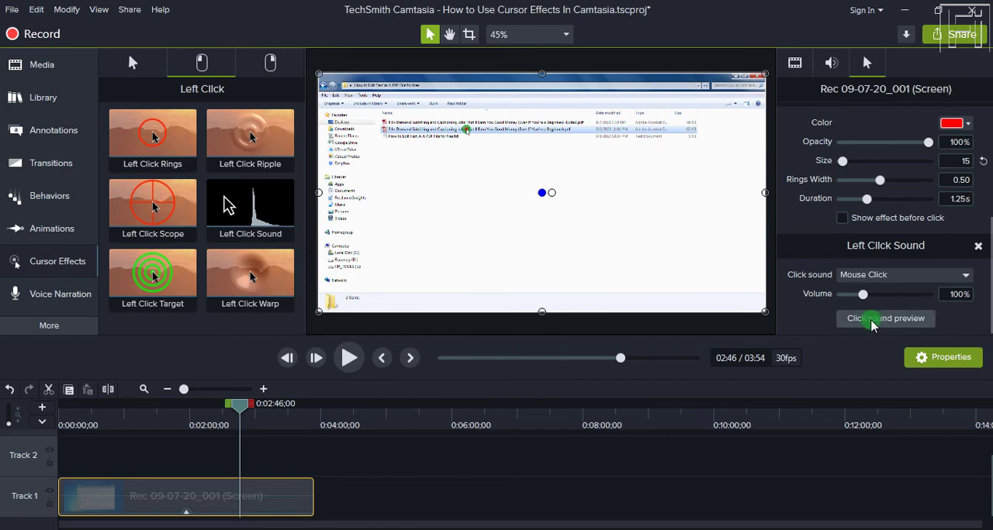
pyautogui.click(884, 318)
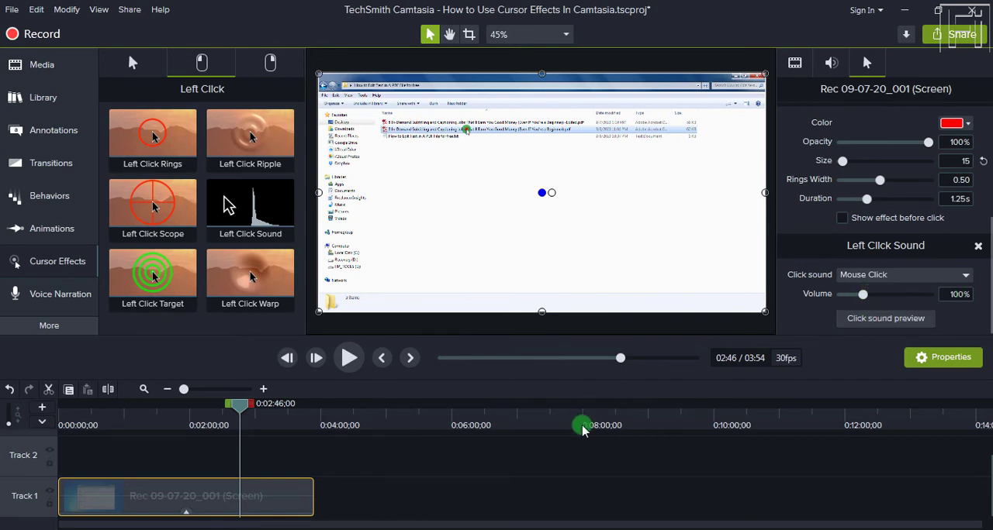
pyautogui.moveTo(418, 475)
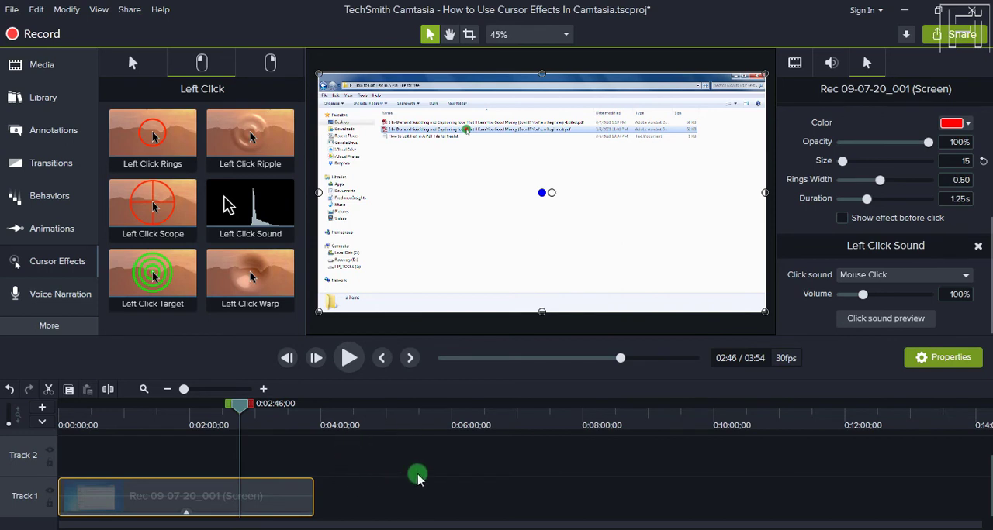
pyautogui.moveTo(554, 403)
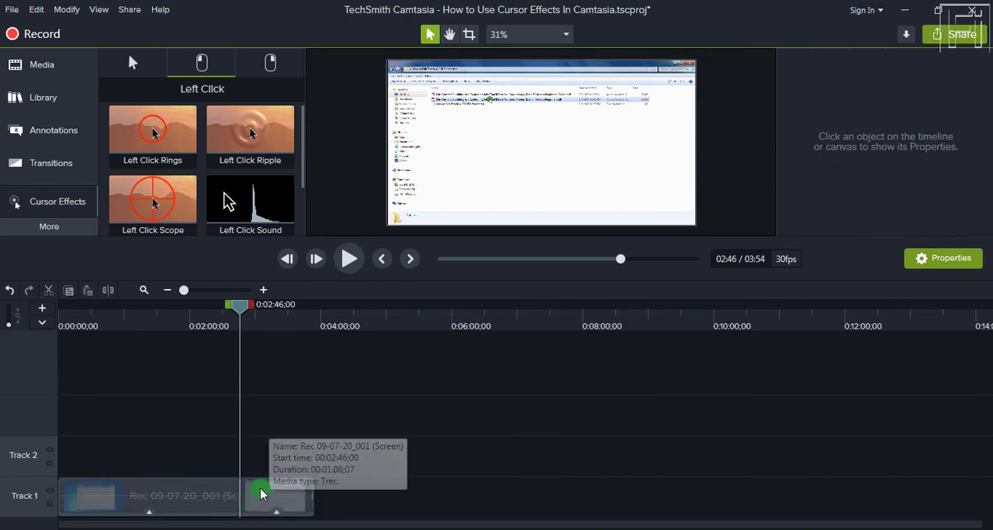
pyautogui.click(267, 496)
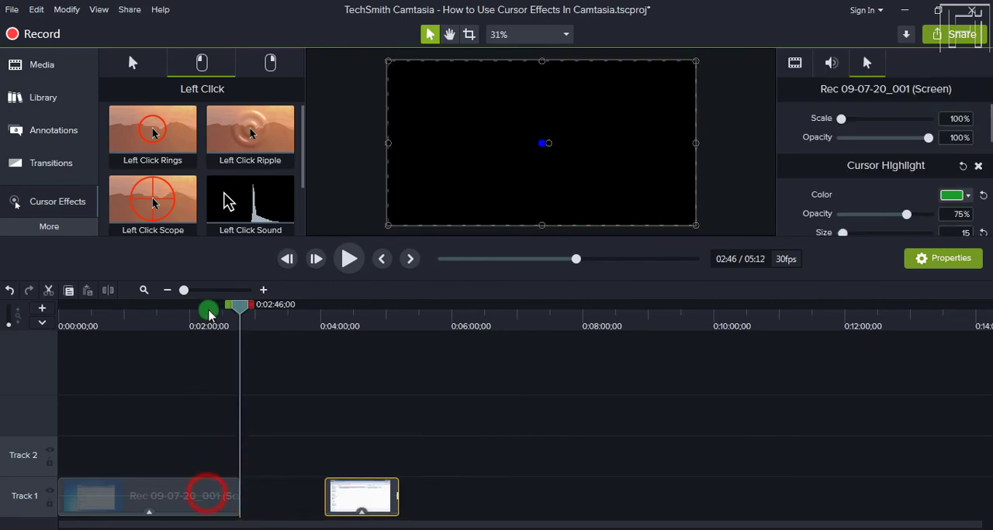
pyautogui.moveTo(209, 310); pyautogui.dragTo(205, 310)
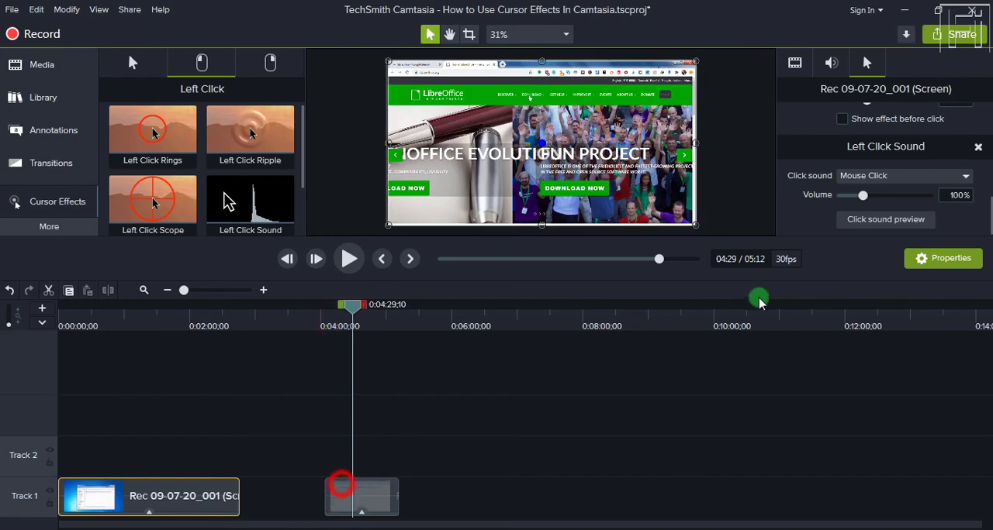
pyautogui.click(360, 497)
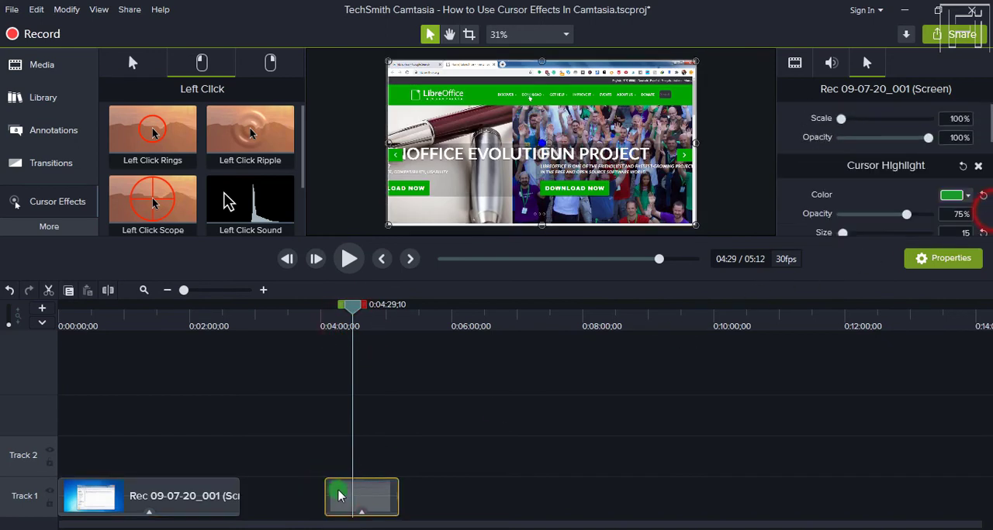
pyautogui.moveTo(350, 495)
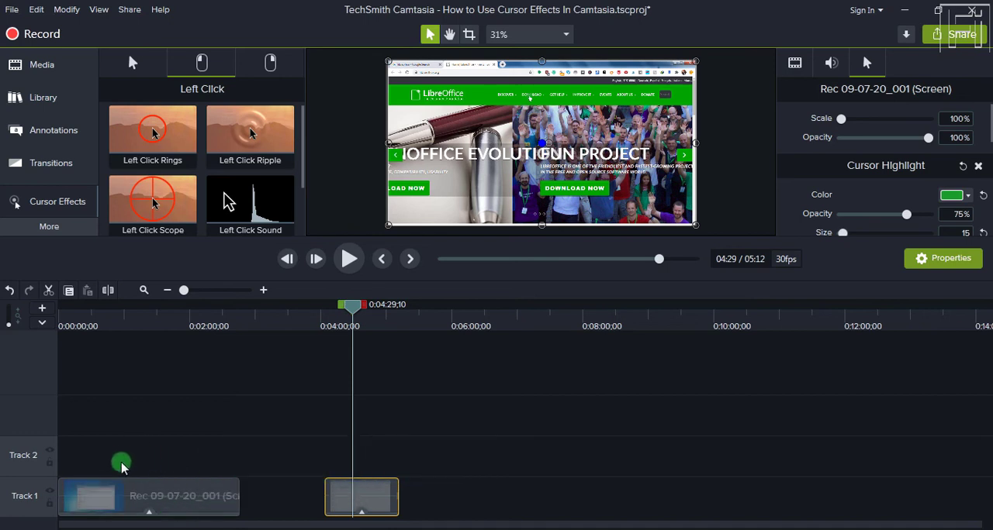
pyautogui.moveTo(121, 496)
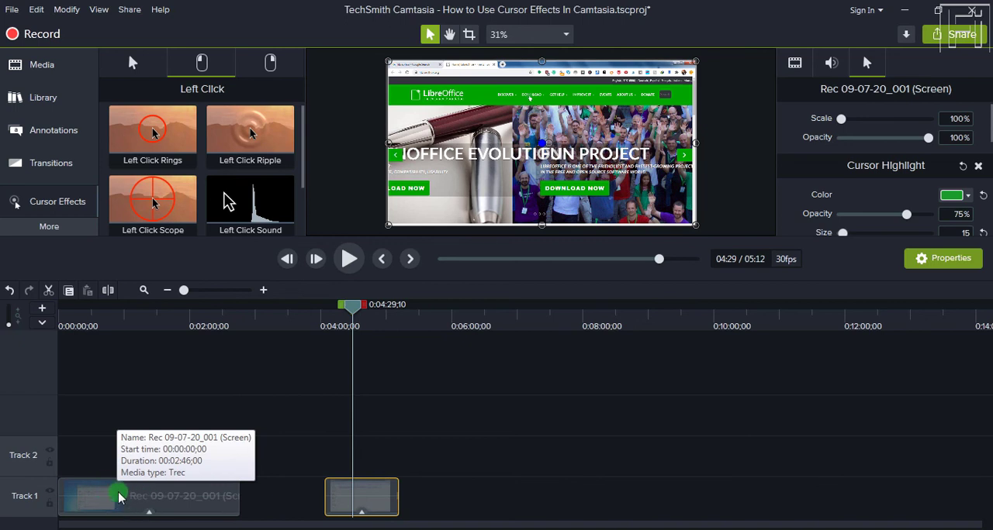
pyautogui.moveTo(270, 484)
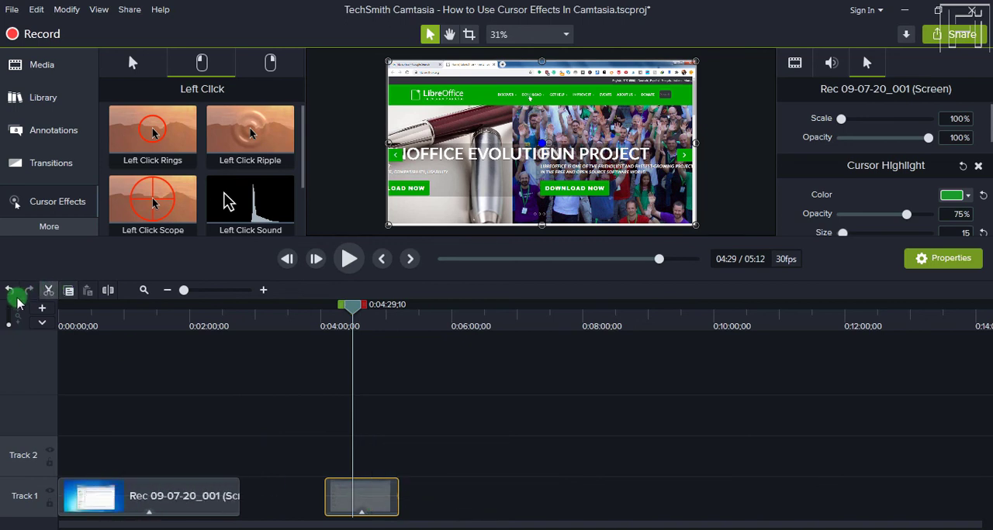
pyautogui.click(12, 298)
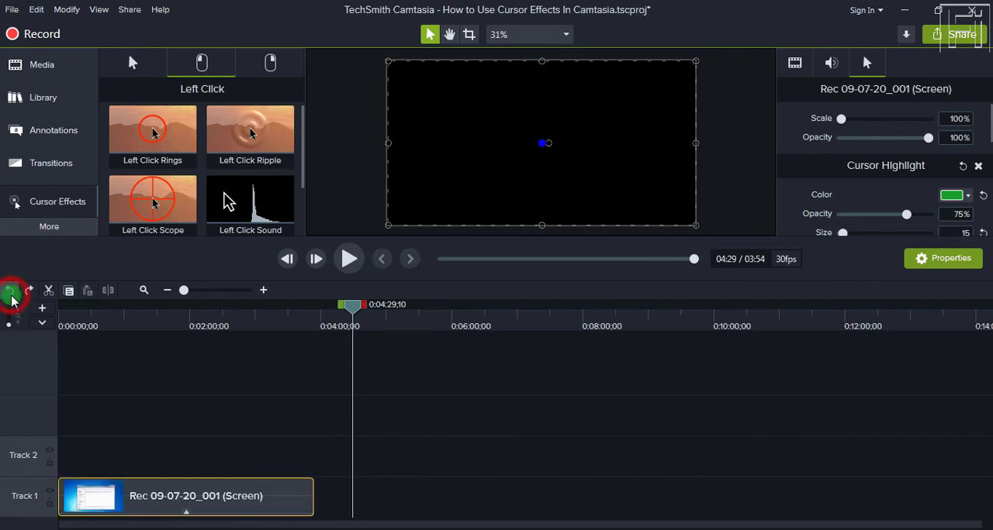
pyautogui.click(225, 310)
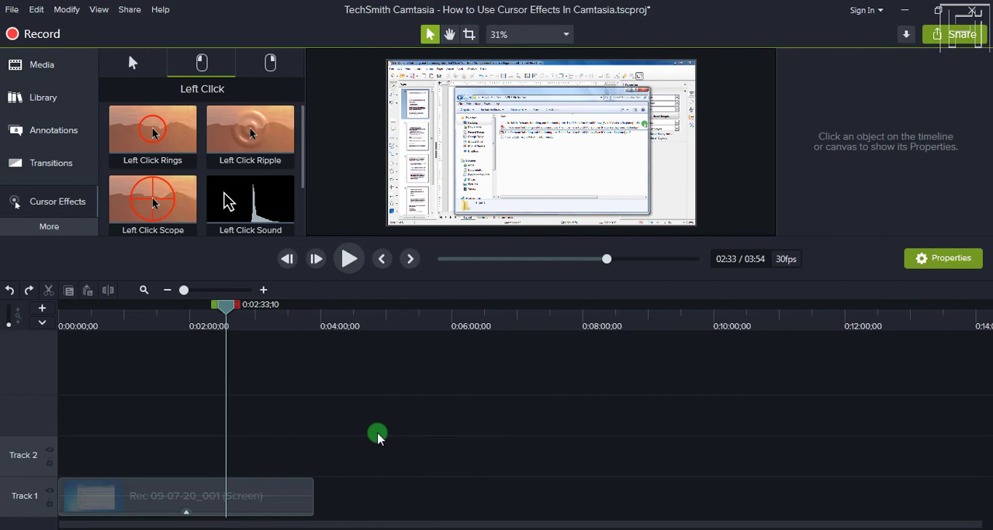
pyautogui.moveTo(301, 155)
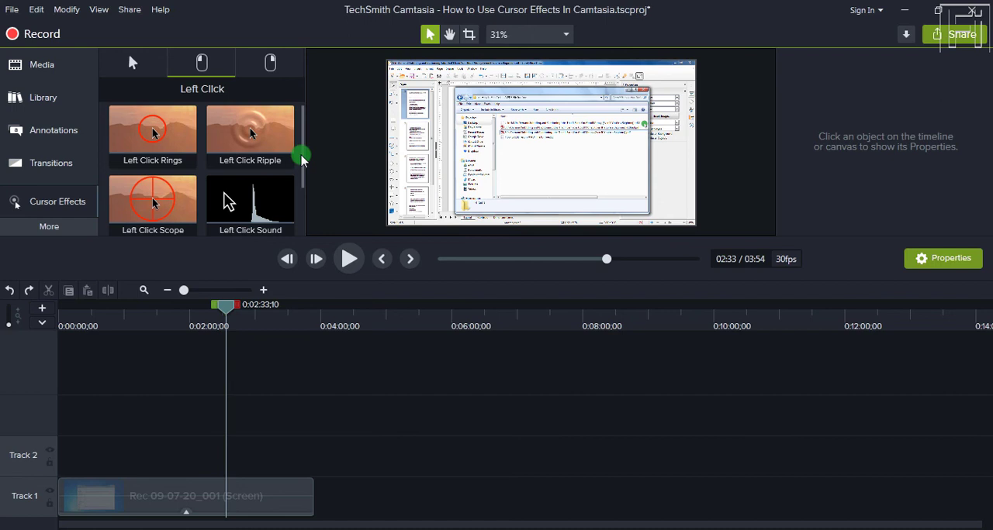
pyautogui.moveTo(236, 322)
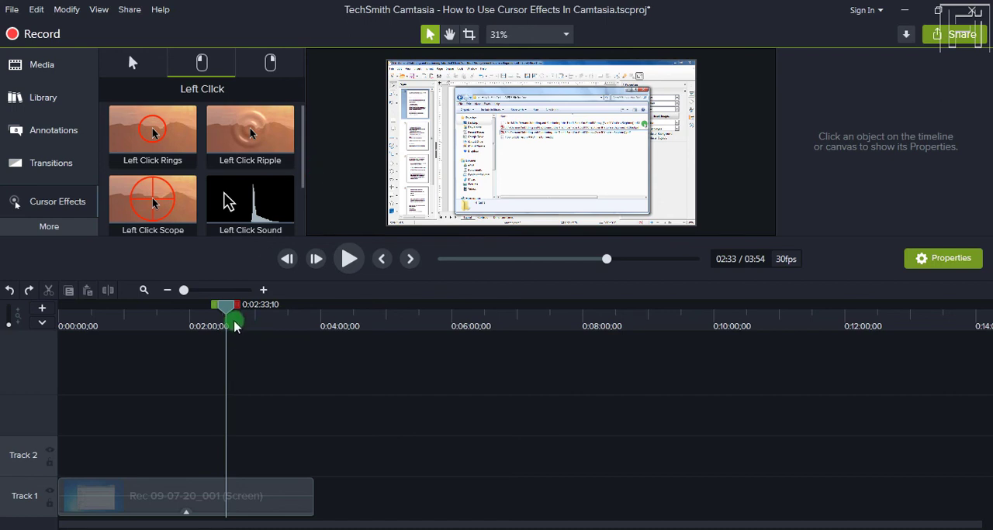
pyautogui.moveTo(234, 318); pyautogui.dragTo(185, 309)
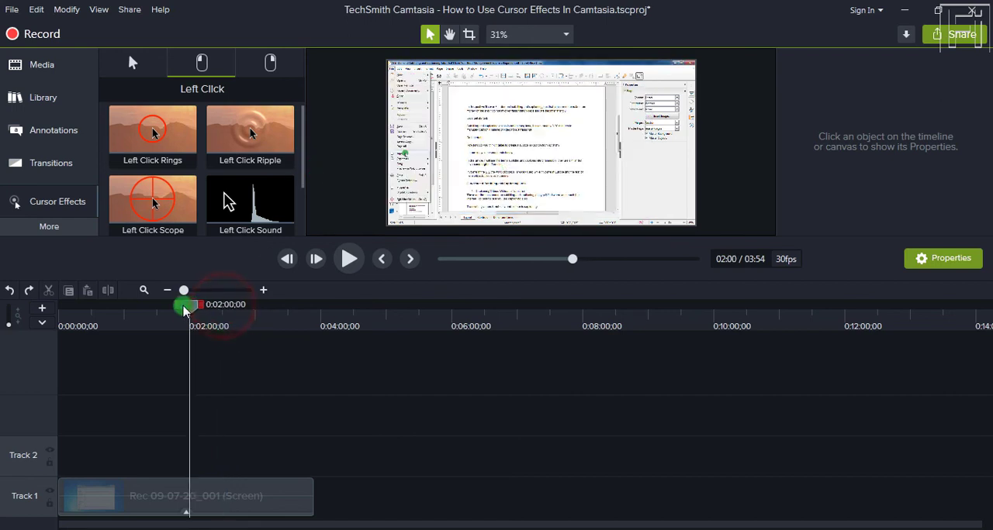
pyautogui.moveTo(186, 304); pyautogui.dragTo(174, 304)
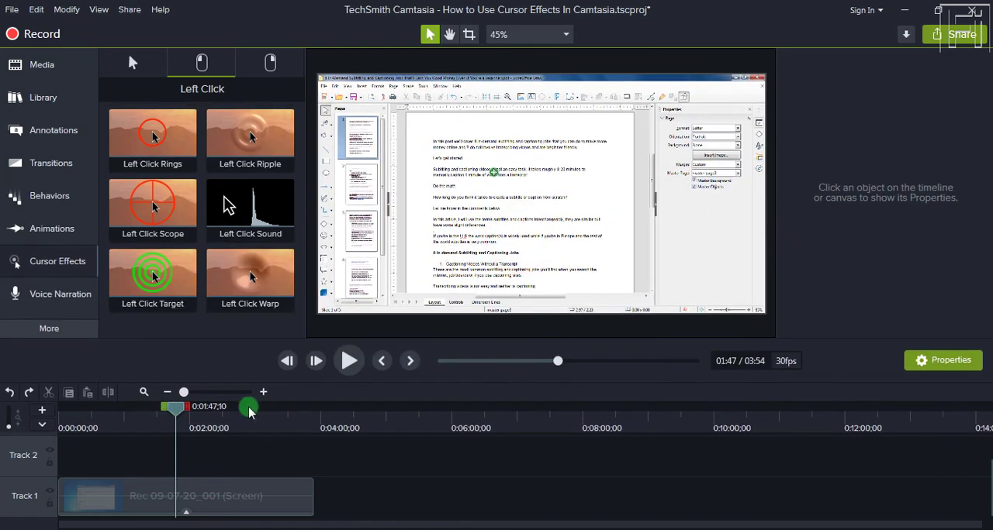
pyautogui.moveTo(249, 407); pyautogui.dragTo(158, 407)
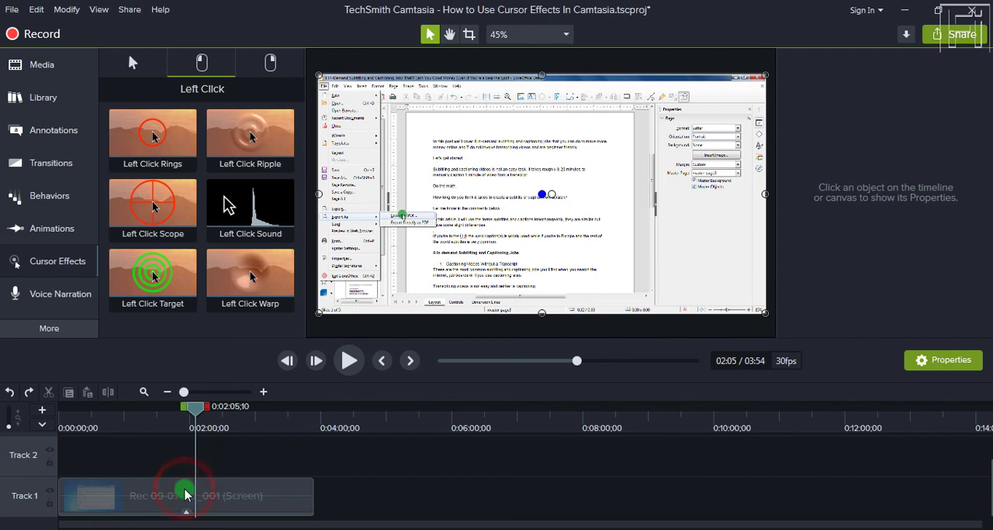
# Step: Resize the green cursor highlight well beyond 15 and select its Size value to replace
pyautogui.click(186, 496)
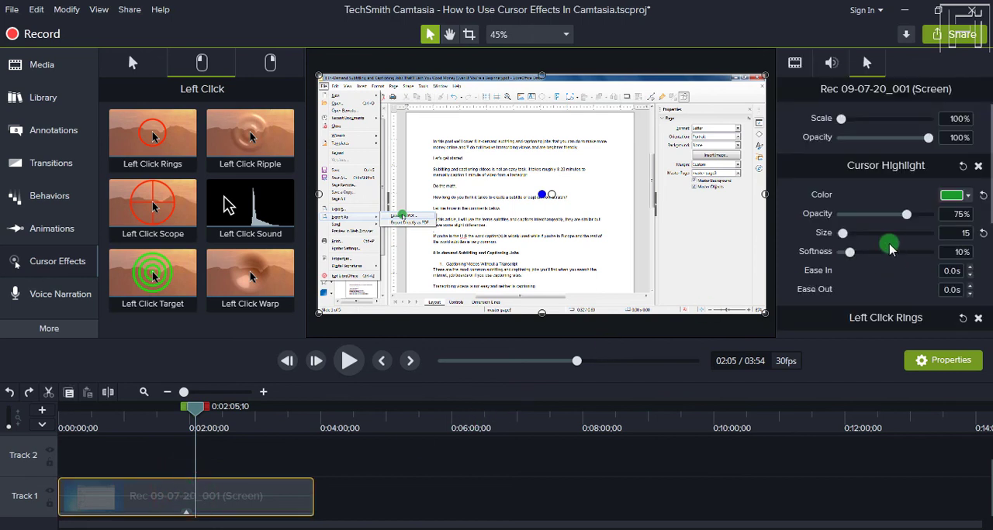
pyautogui.moveTo(843, 232); pyautogui.dragTo(860, 232)
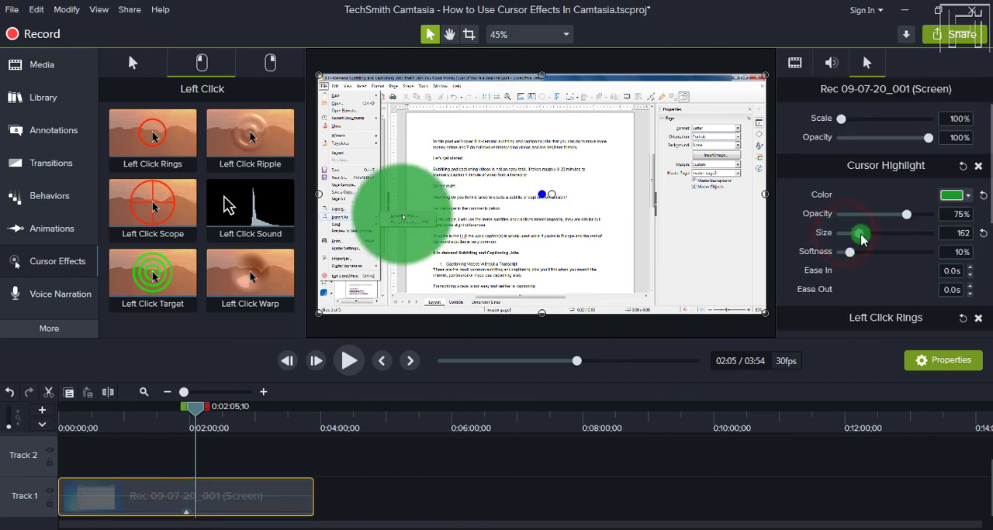
pyautogui.moveTo(859, 233); pyautogui.dragTo(856, 232)
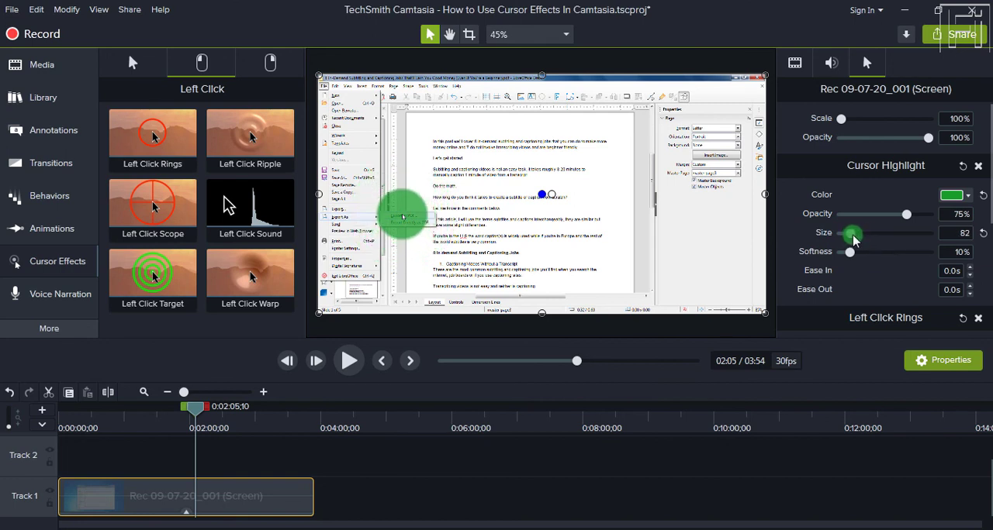
pyautogui.moveTo(851, 233); pyautogui.dragTo(849, 233)
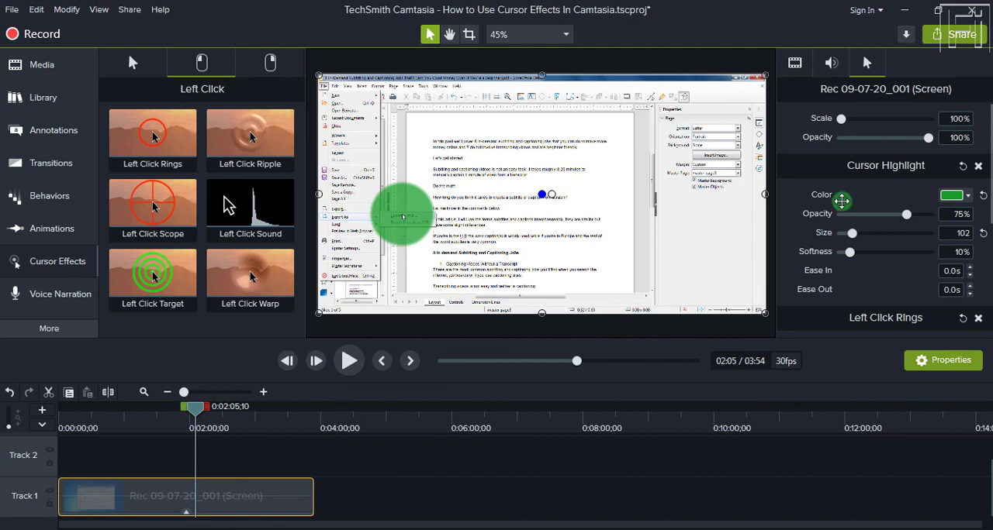
pyautogui.tripleClick(954, 232)
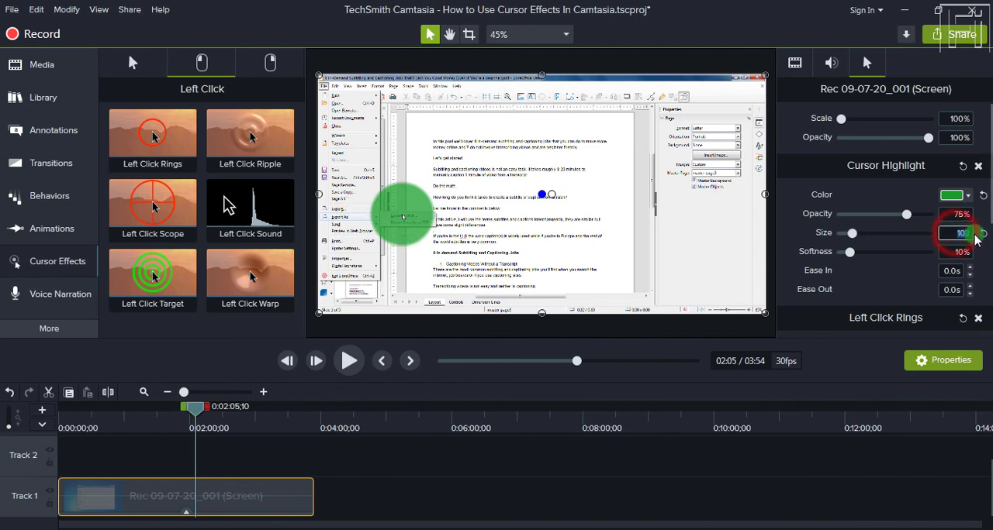